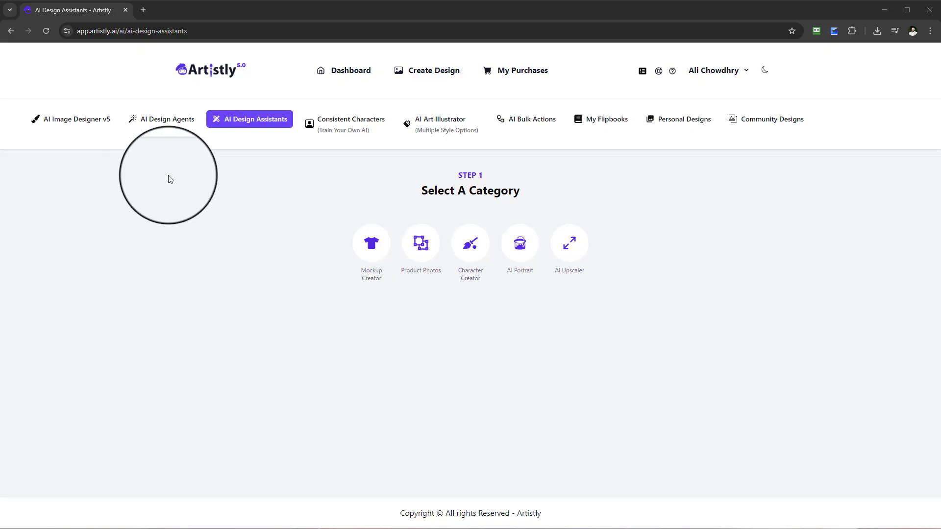
{"action": "mouse_move", "coordinate": [251, 201]}
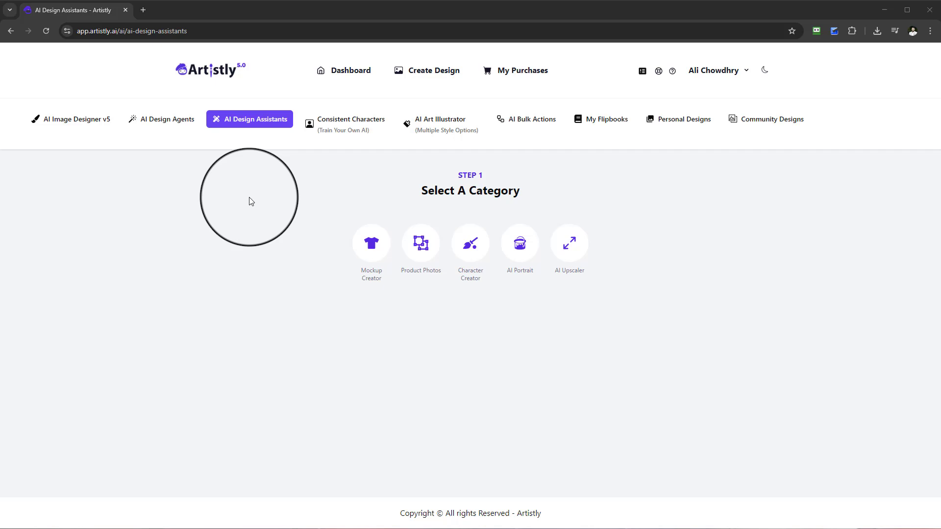
{"action": "mouse_move", "coordinate": [371, 252]}
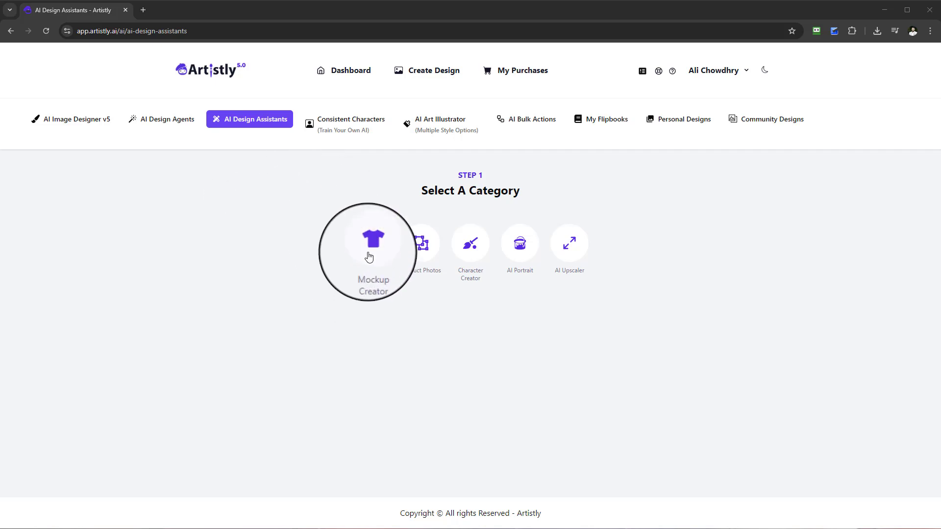
Start a new design via AI Design Assistants and choose Mockup Creator to reveal the logo upload step
{"action": "left_click", "coordinate": [369, 249]}
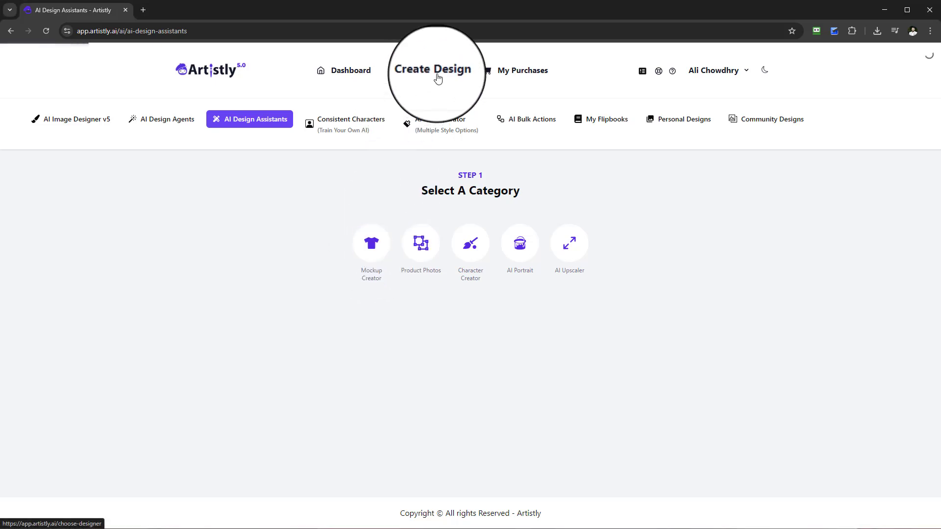
{"action": "left_click", "coordinate": [432, 70]}
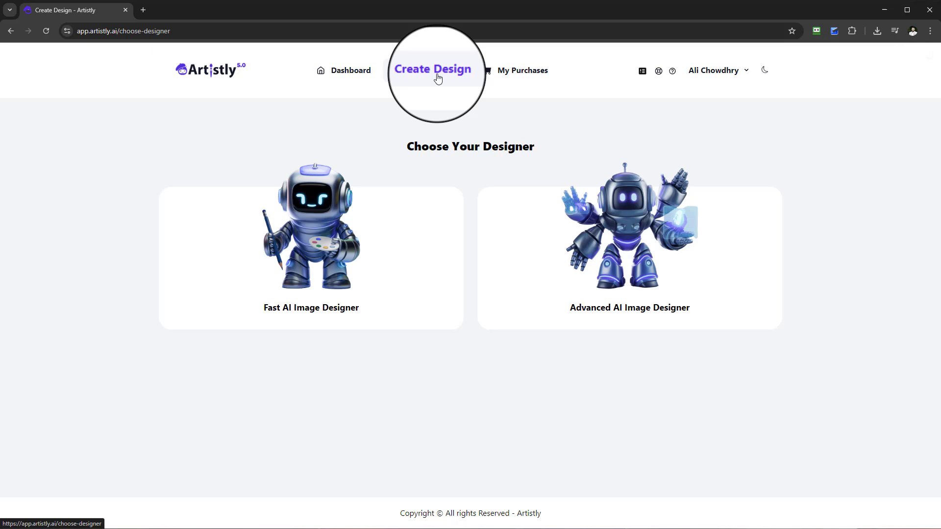
{"action": "left_click", "coordinate": [311, 258]}
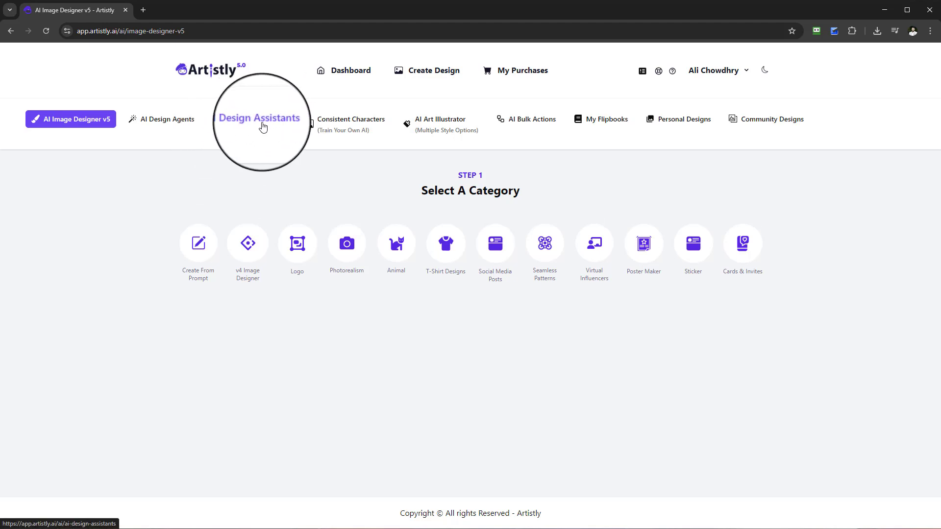
{"action": "mouse_move", "coordinate": [246, 125]}
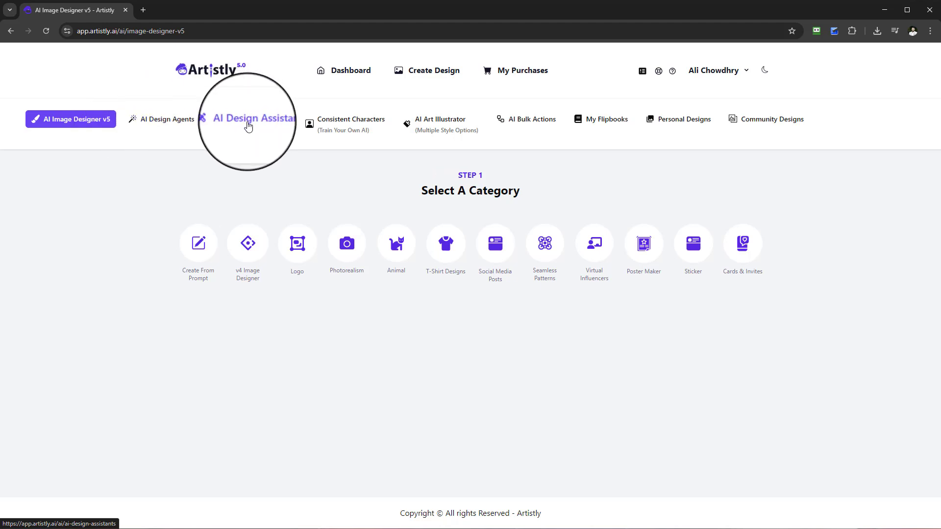
{"action": "left_click", "coordinate": [258, 119]}
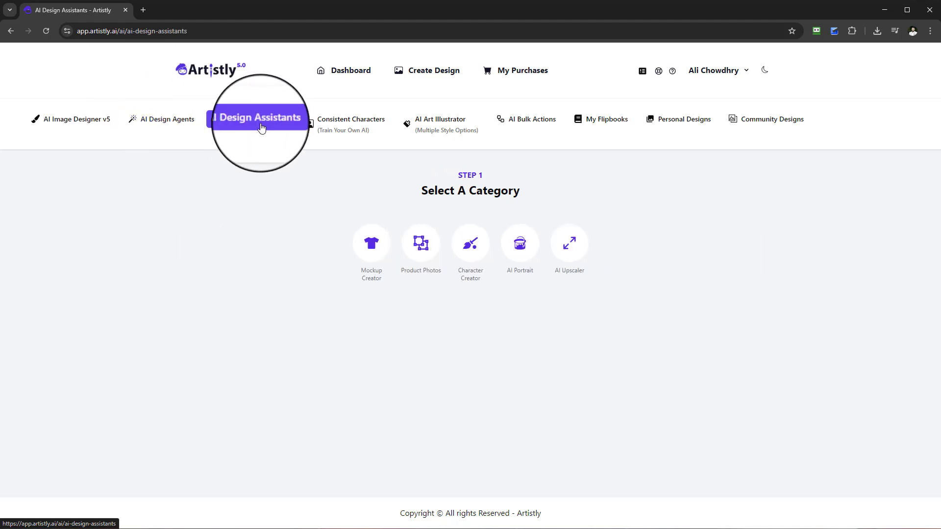
{"action": "mouse_move", "coordinate": [451, 179]}
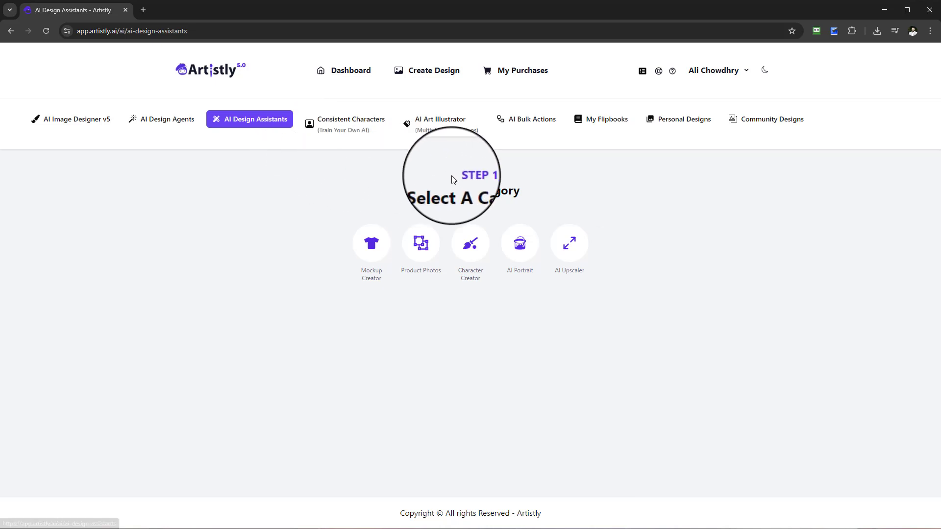
{"action": "mouse_move", "coordinate": [371, 226]}
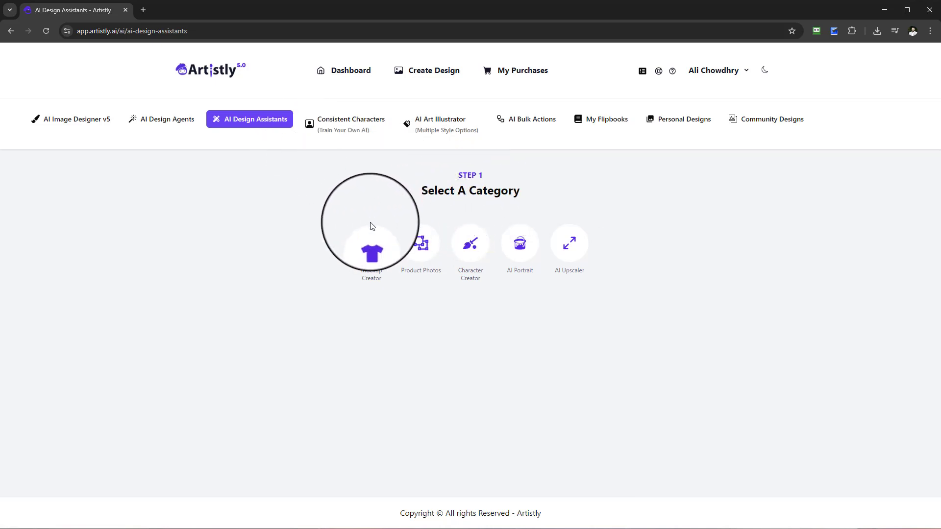
{"action": "left_click", "coordinate": [371, 246]}
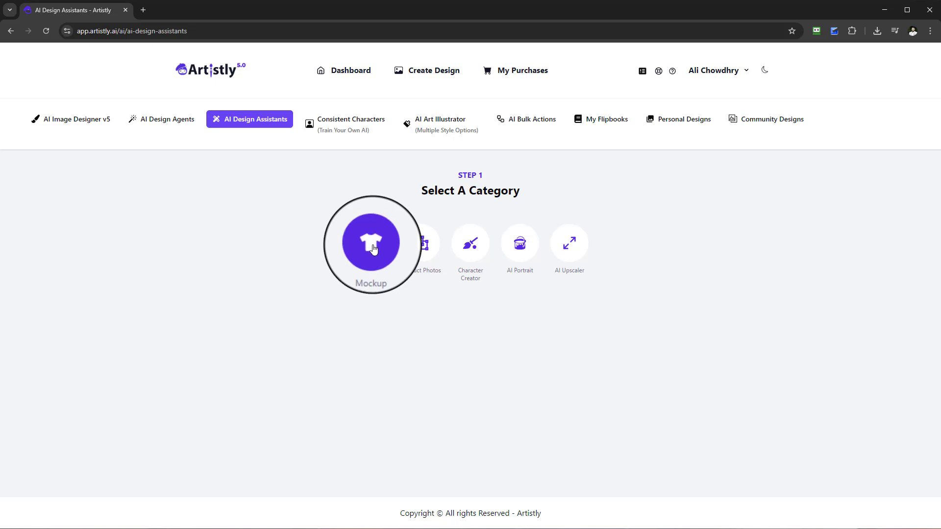
{"action": "left_click", "coordinate": [371, 244]}
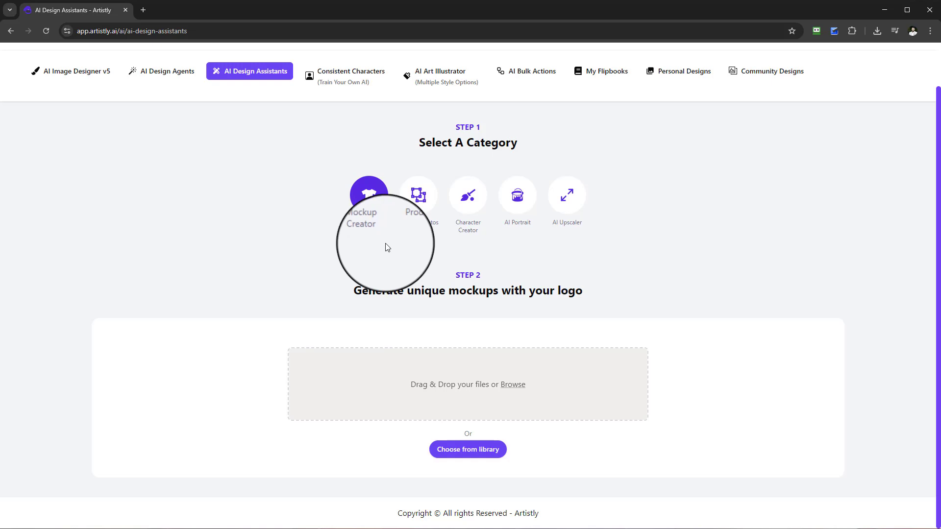
{"action": "mouse_move", "coordinate": [413, 273]}
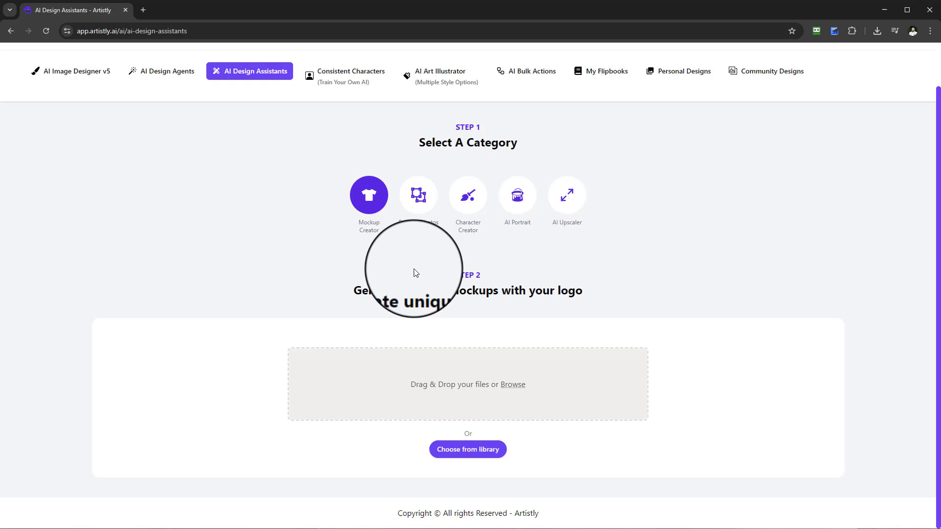
{"action": "mouse_move", "coordinate": [418, 269]}
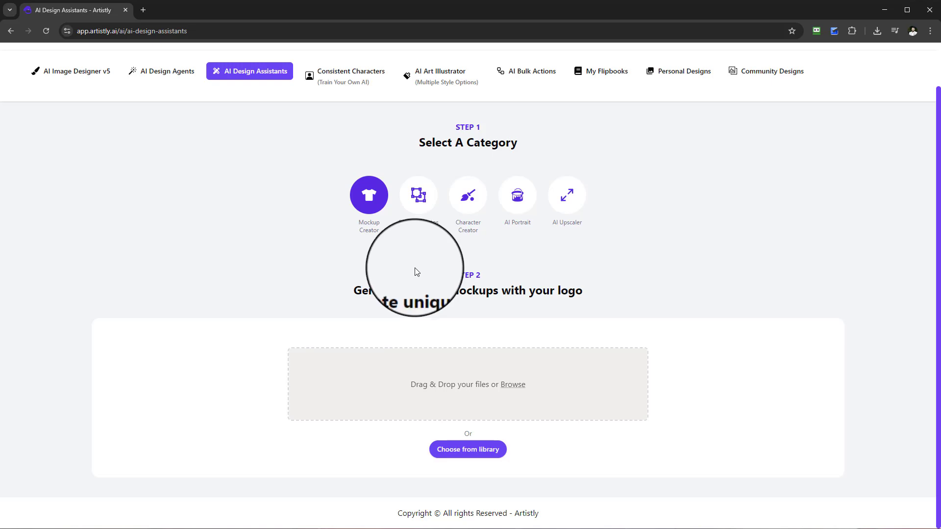
{"action": "mouse_move", "coordinate": [446, 279]}
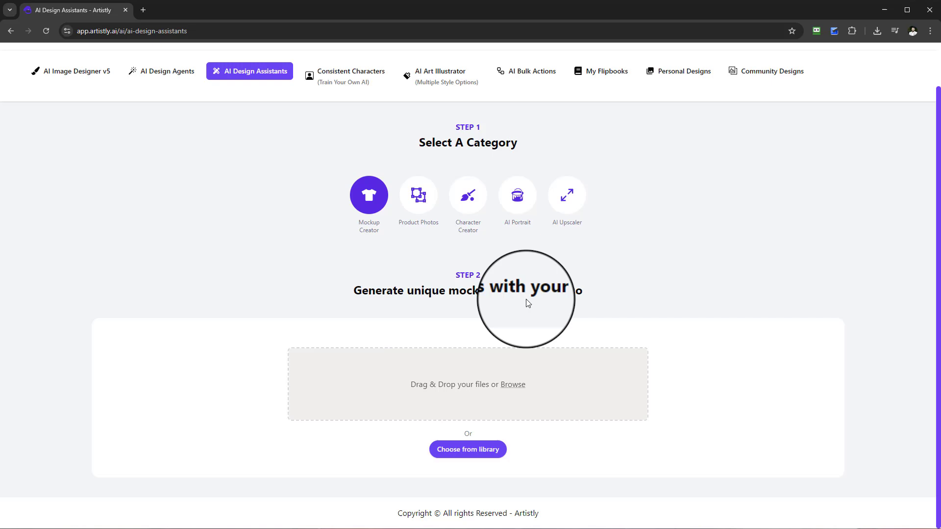
{"action": "mouse_move", "coordinate": [420, 315]}
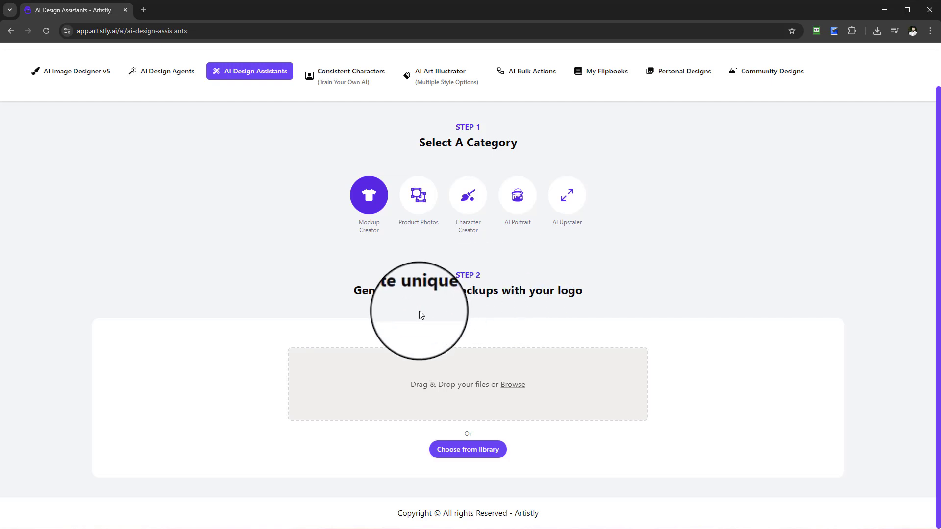
{"action": "mouse_move", "coordinate": [423, 333]}
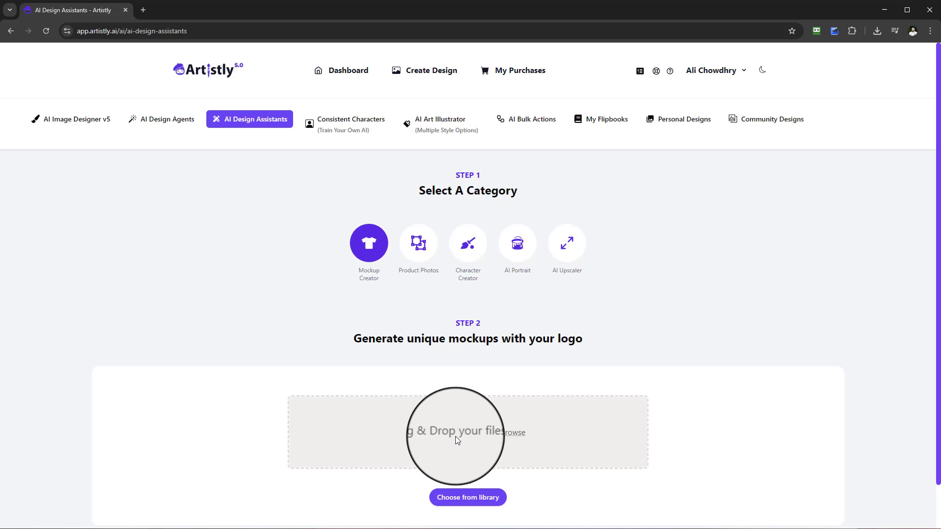
{"action": "left_click", "coordinate": [419, 243]}
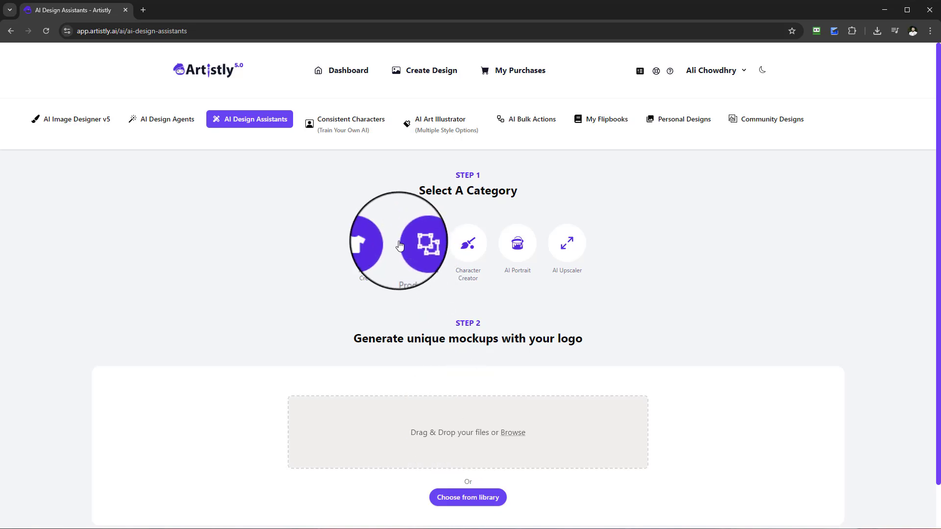
{"action": "mouse_move", "coordinate": [74, 119]}
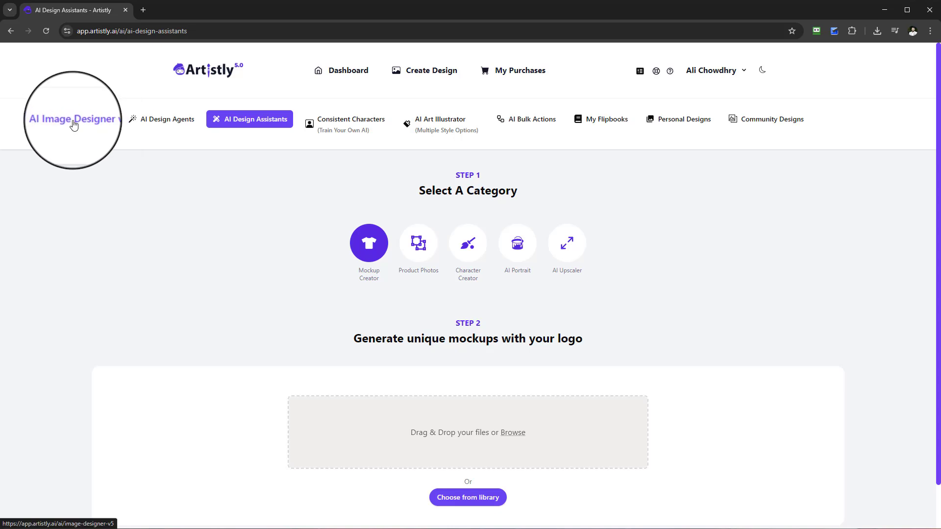
{"action": "left_click", "coordinate": [70, 118]}
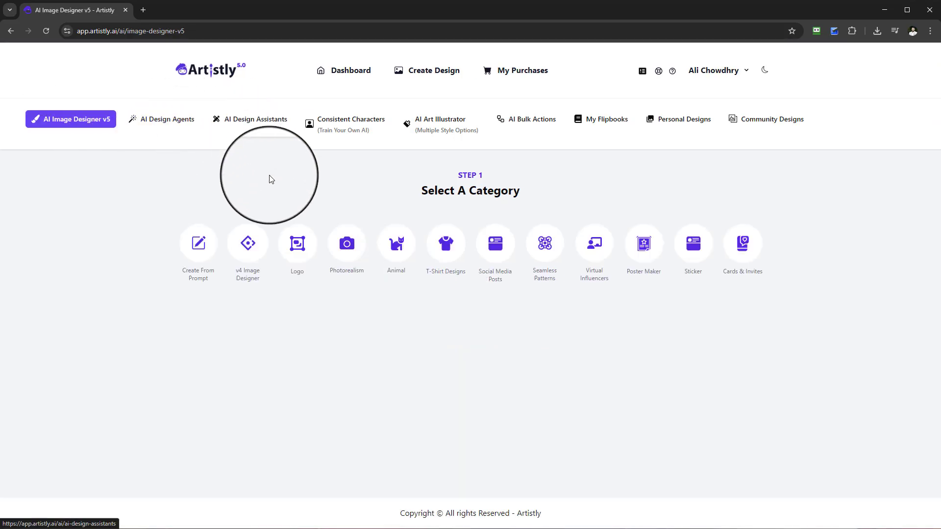
{"action": "left_click", "coordinate": [296, 244]}
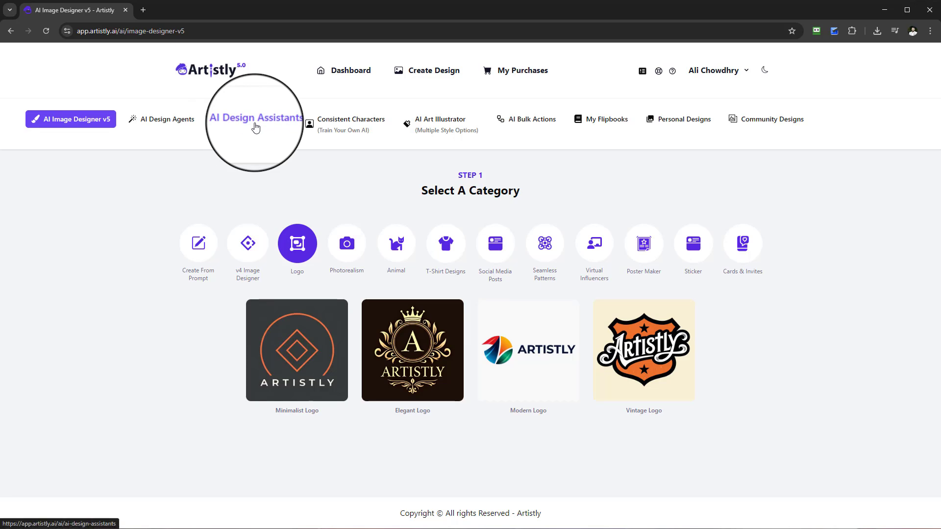
{"action": "left_click", "coordinate": [254, 119]}
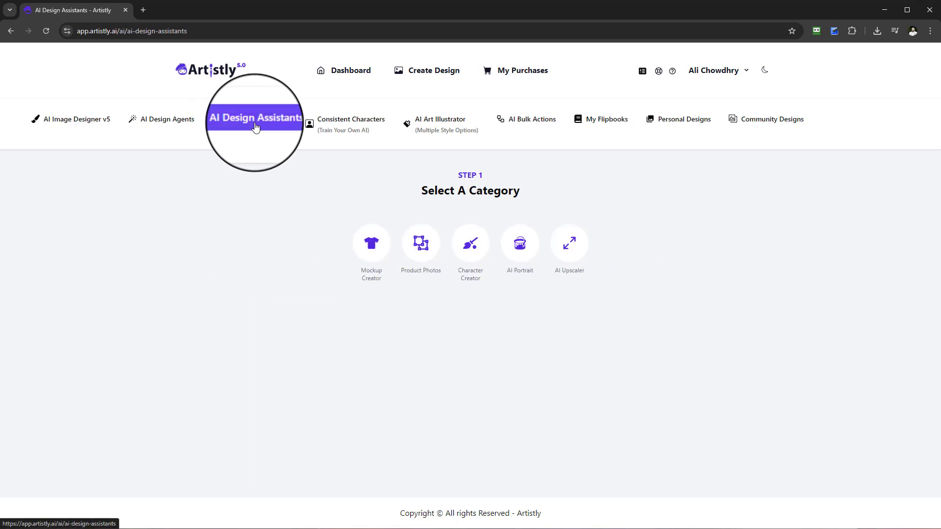
{"action": "left_click", "coordinate": [370, 243]}
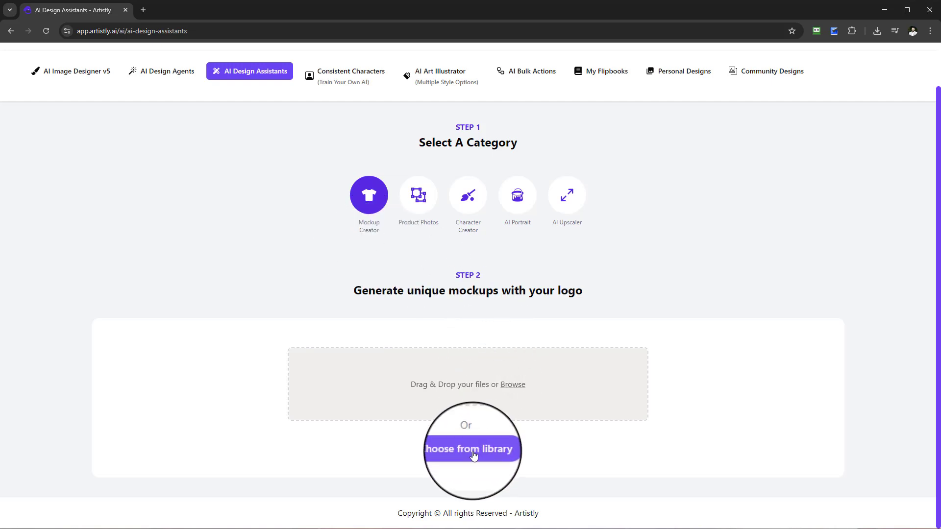
Pick the orange Artistly shield logo from the Media Library and reach the placement prompt
{"action": "left_click", "coordinate": [471, 449]}
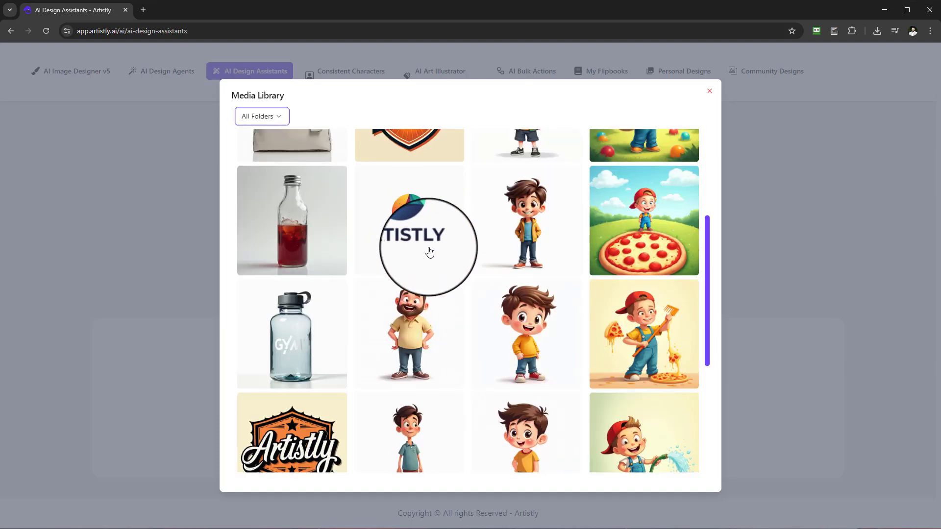
{"action": "scroll", "scroll_direction": "up", "scroll_amount": 3}
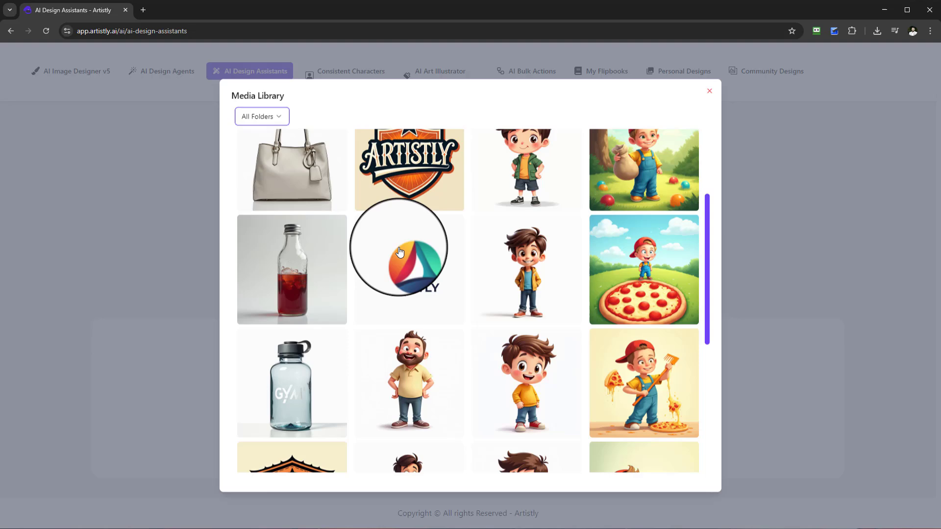
{"action": "scroll", "scroll_direction": "up", "scroll_amount": 3}
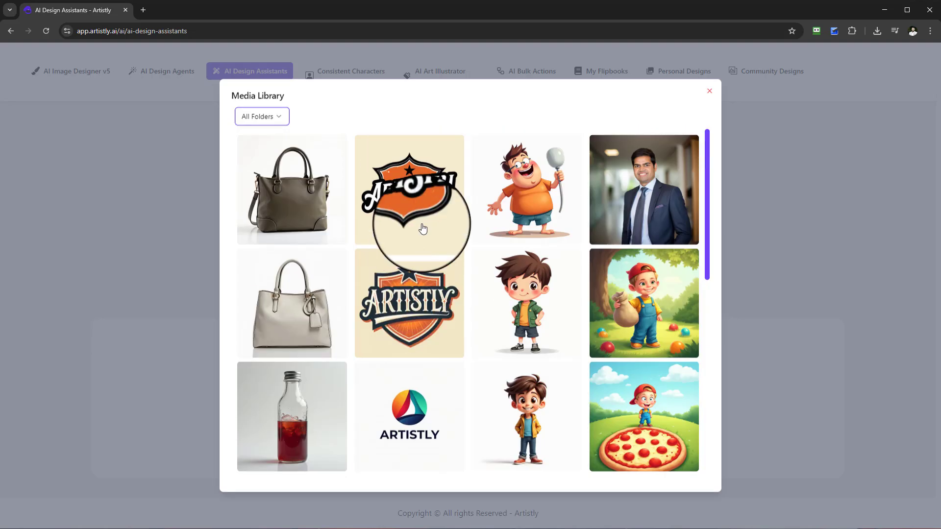
{"action": "left_click", "coordinate": [408, 189]}
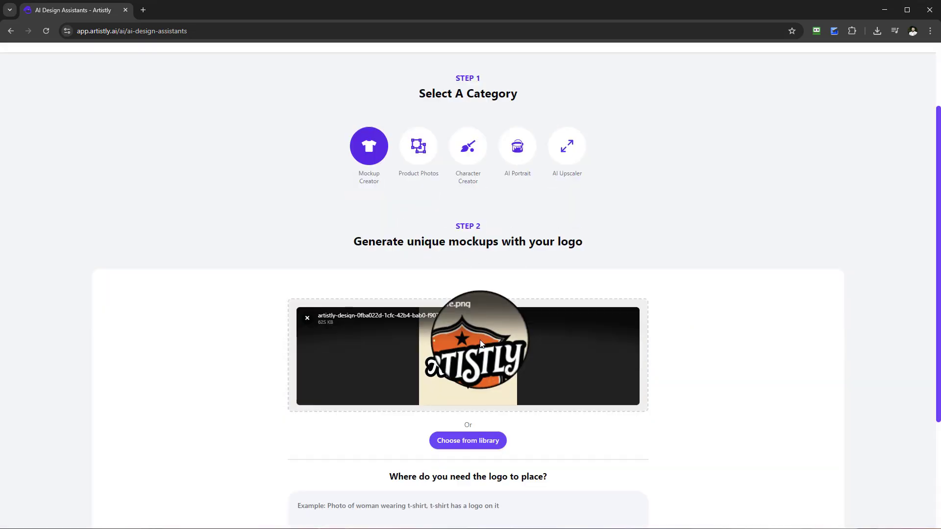
{"action": "scroll", "scroll_direction": "down", "scroll_amount": 3}
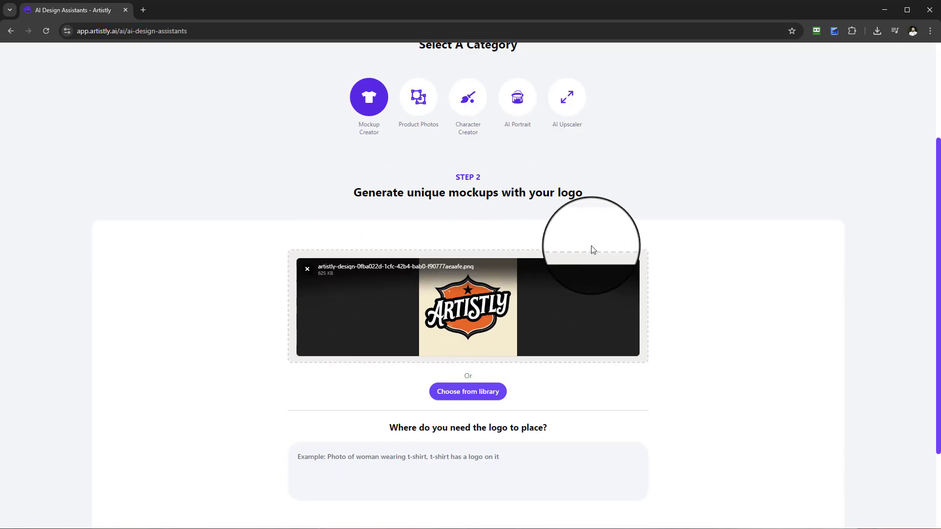
{"action": "scroll", "scroll_direction": "down", "scroll_amount": 3}
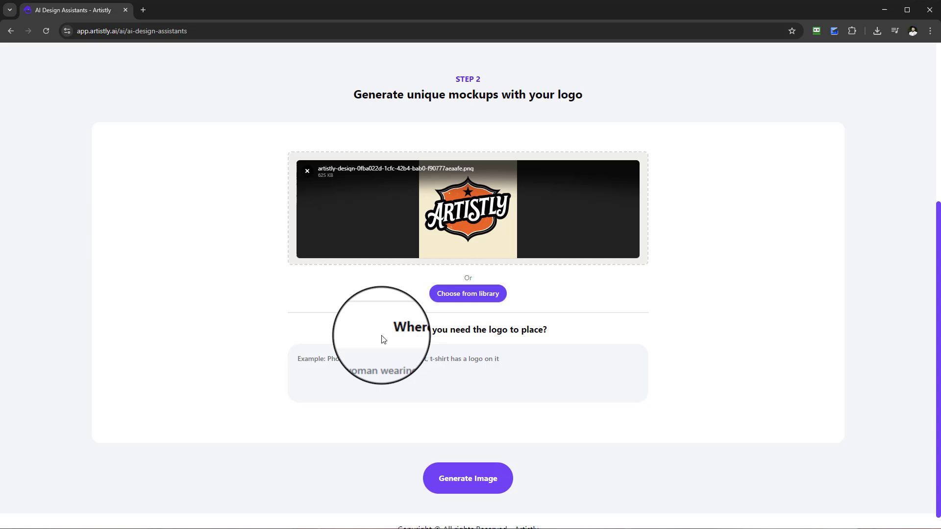
{"action": "mouse_move", "coordinate": [558, 342]}
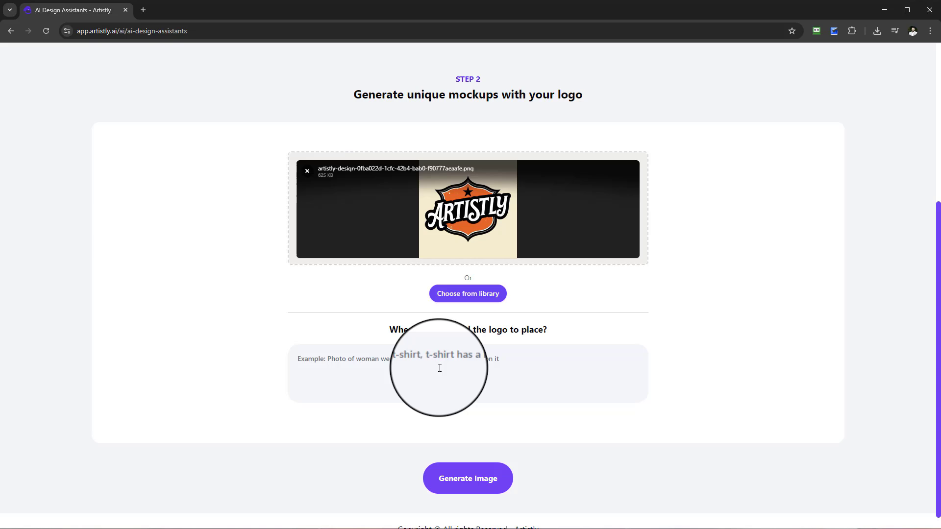
{"action": "mouse_move", "coordinate": [527, 370]}
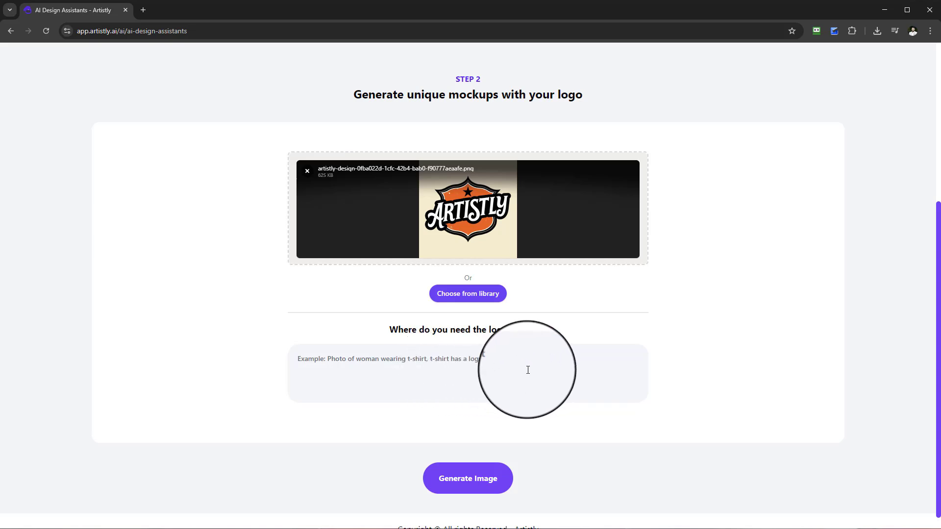
Describe the scene as a doctor in the office with the logo on his lab coat, fixing the caps-lock typo
{"action": "type", "text": "A DCTOR"}
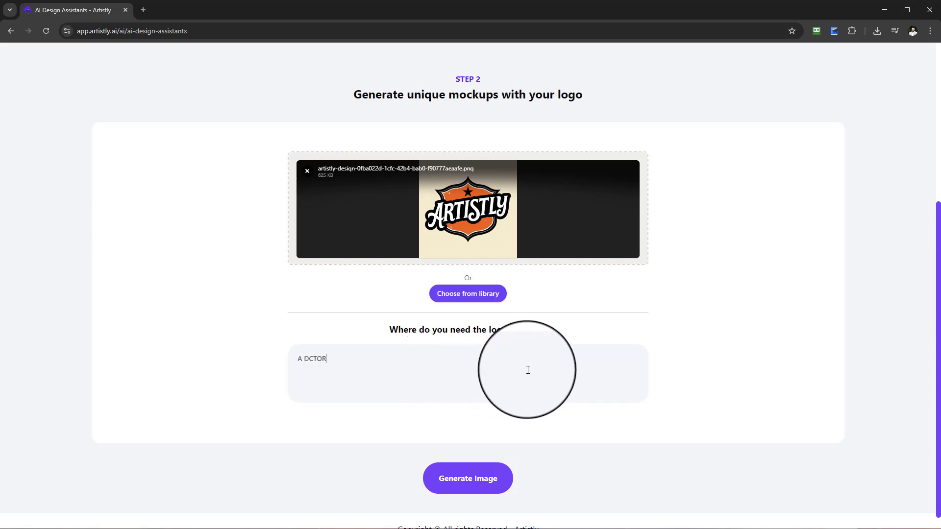
{"action": "key", "text": "Backspace"}
{"action": "type", "text": "A doctor in t"}
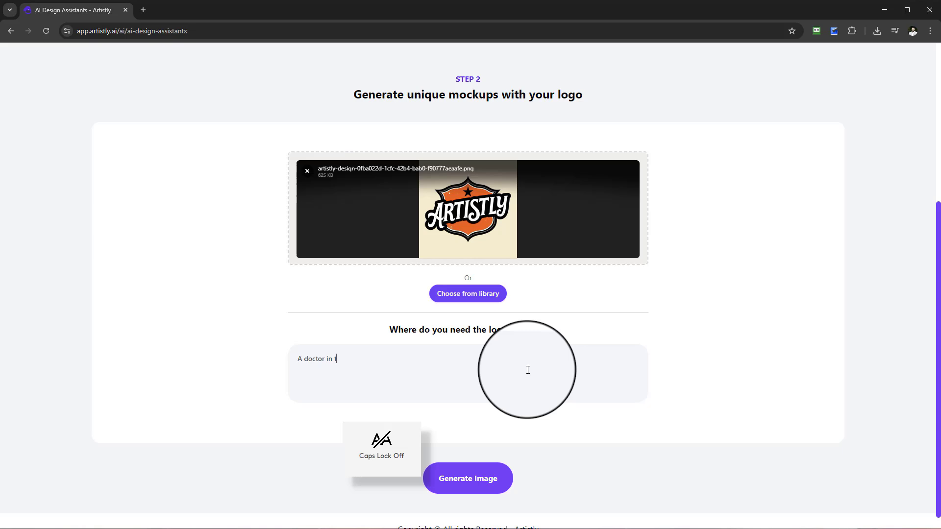
{"action": "type", "text": "he officer"}
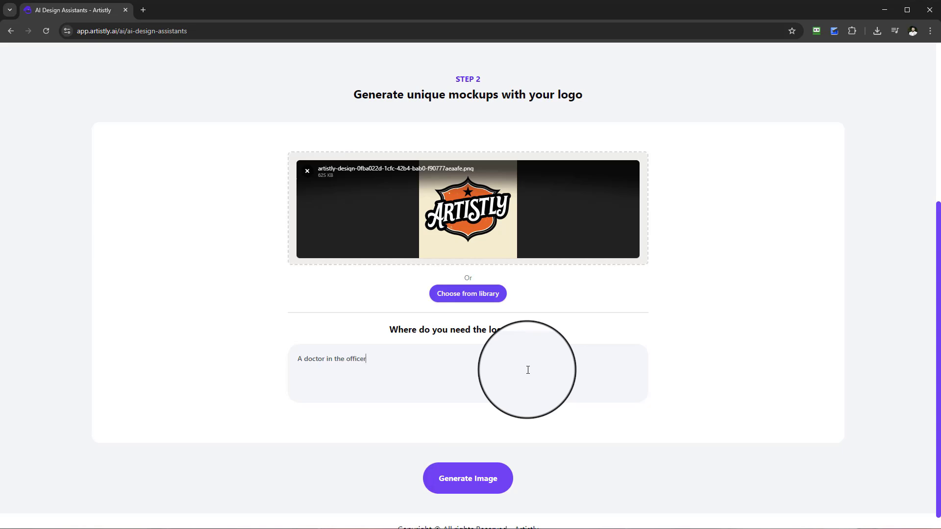
{"action": "type", "text": "and the logo is on his lab"}
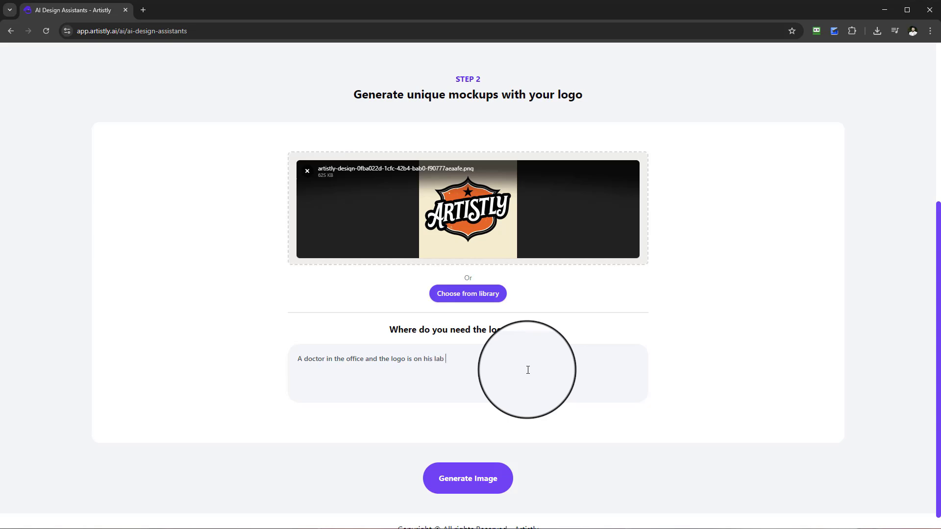
{"action": "type", "text": "coar"}
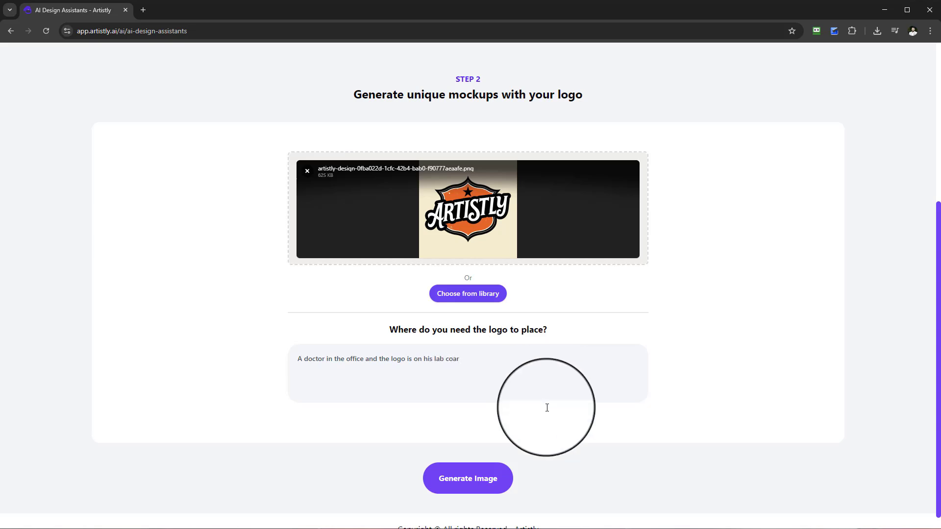
Revise the description to a male doctor with the logo on his lab coat
{"action": "triple_click", "coordinate": [379, 359]}
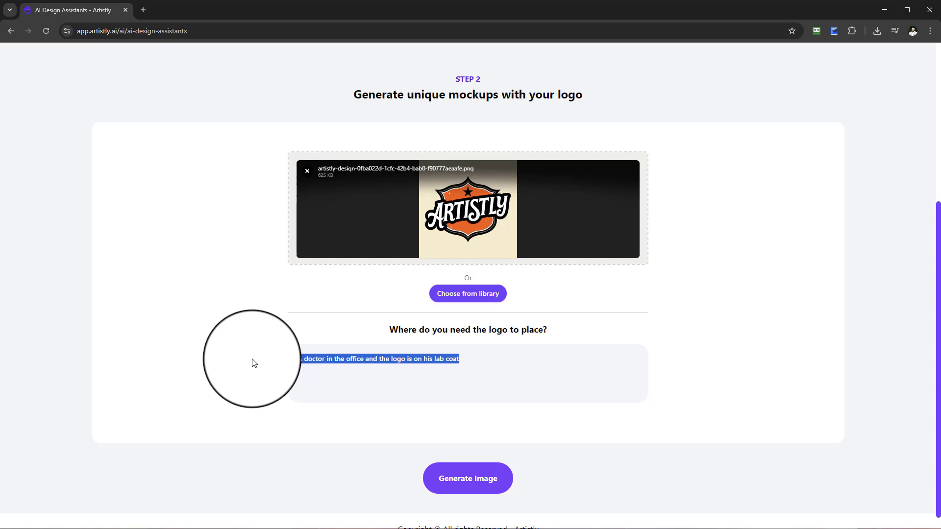
{"action": "mouse_move", "coordinate": [609, 396]}
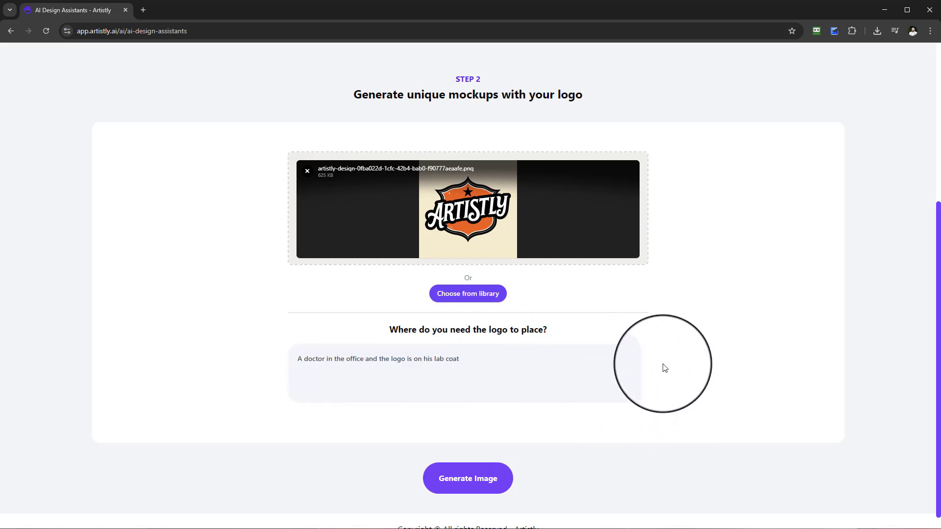
{"action": "mouse_move", "coordinate": [416, 346]}
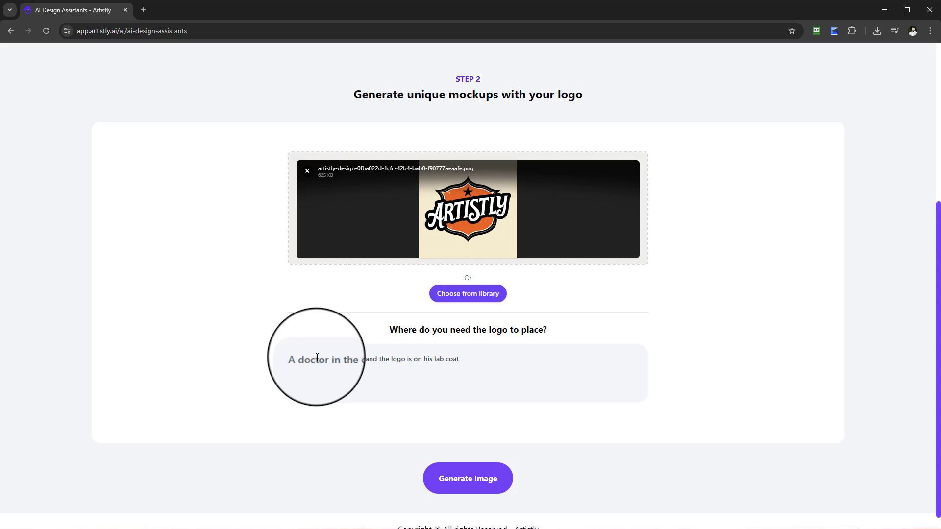
{"action": "mouse_move", "coordinate": [317, 366]}
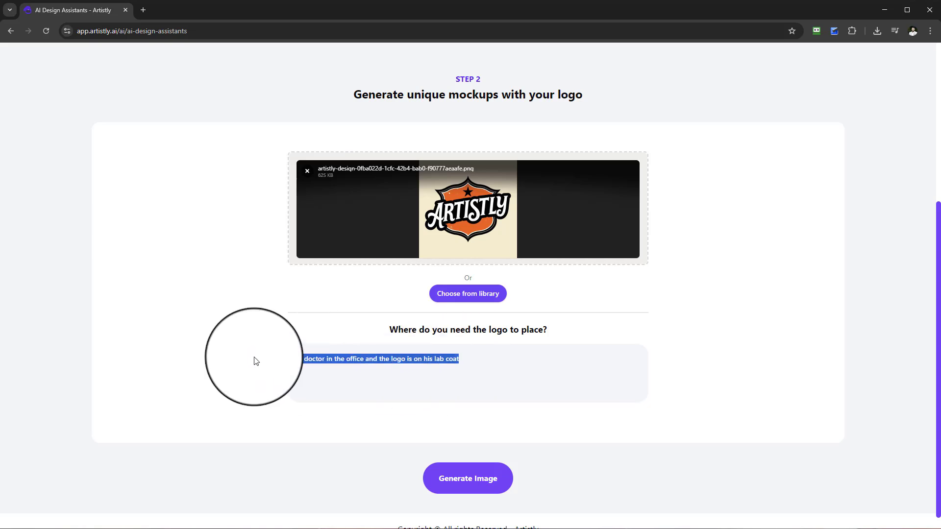
{"action": "key", "text": "Delete"}
{"action": "type", "text": "A male "}
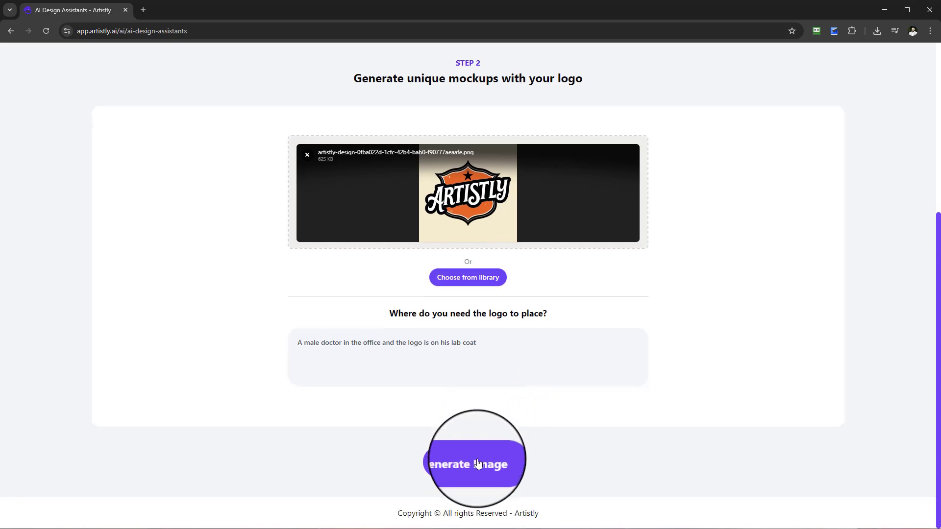
Generate the male doctor lab-coat mockup and view its Processing entry details in Personal Designs
{"action": "left_click", "coordinate": [477, 463]}
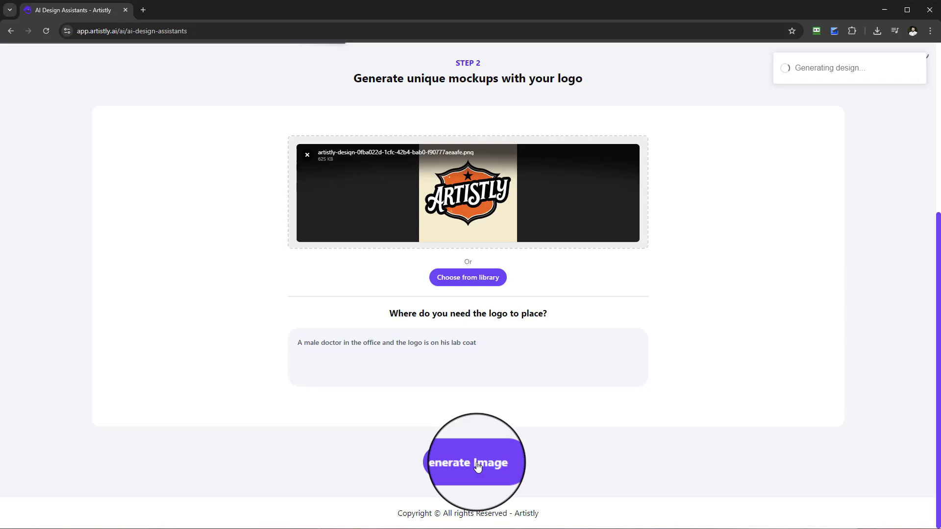
{"action": "left_click", "coordinate": [474, 463]}
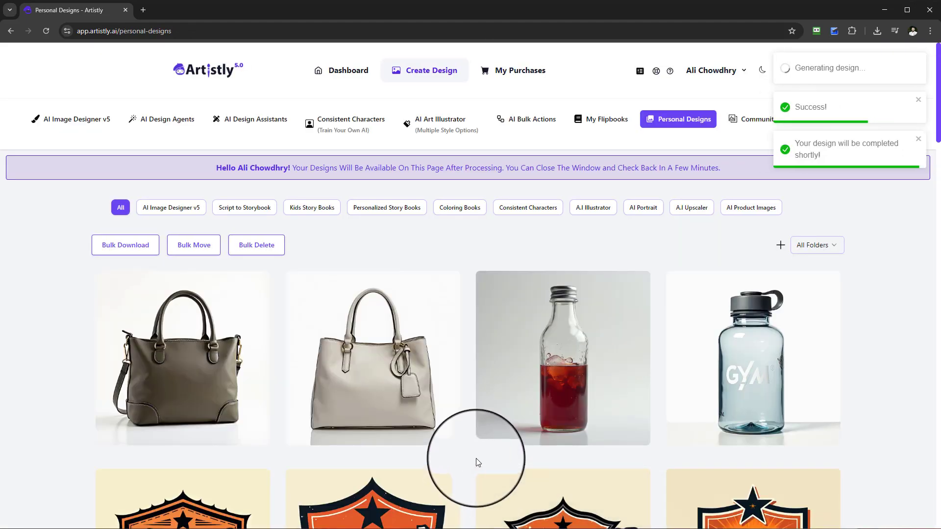
{"action": "left_click", "coordinate": [678, 119]}
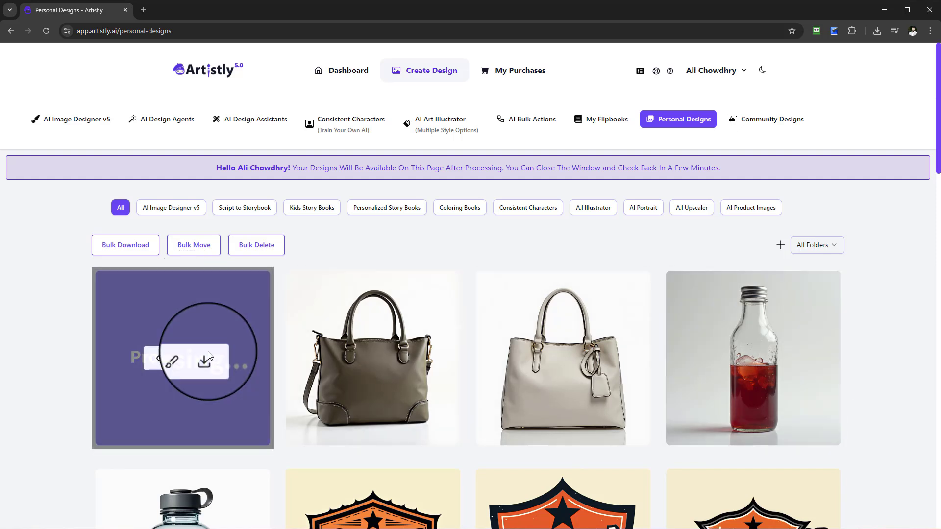
{"action": "mouse_move", "coordinate": [173, 364]}
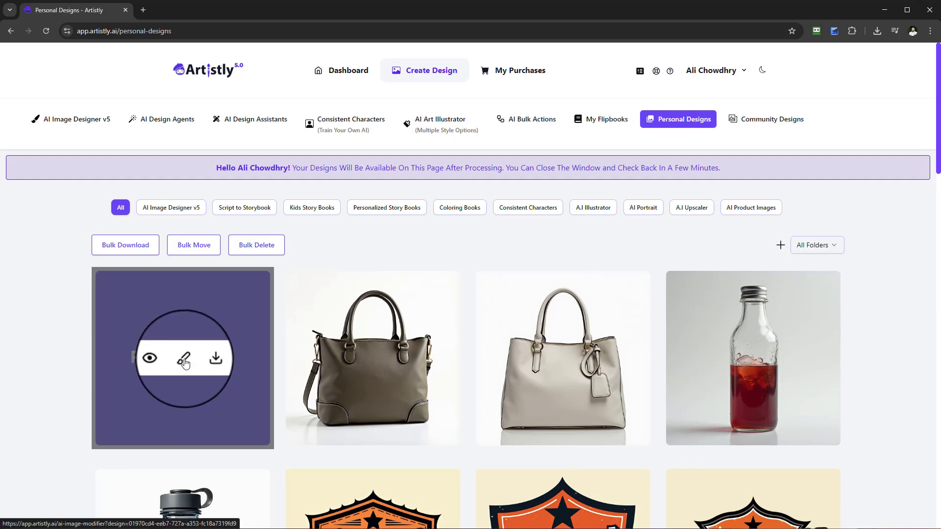
{"action": "mouse_move", "coordinate": [183, 359]}
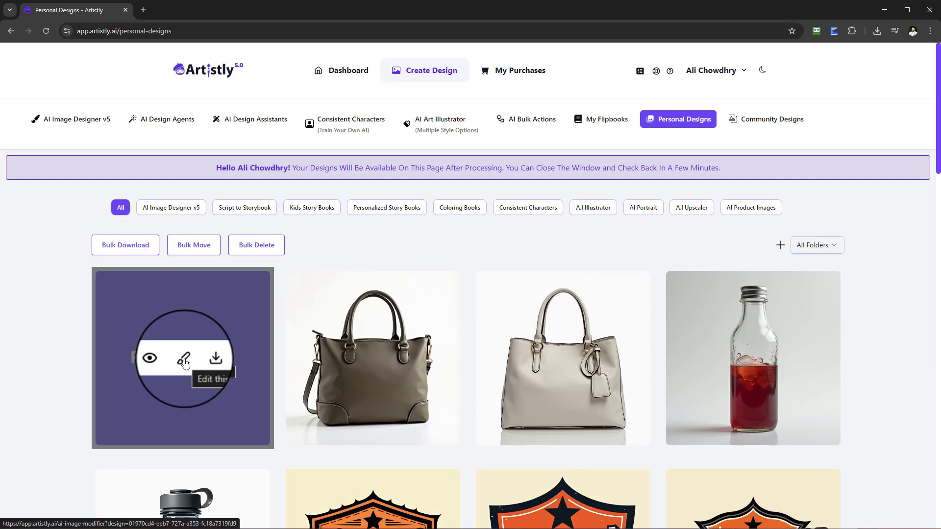
{"action": "mouse_move", "coordinate": [167, 344]}
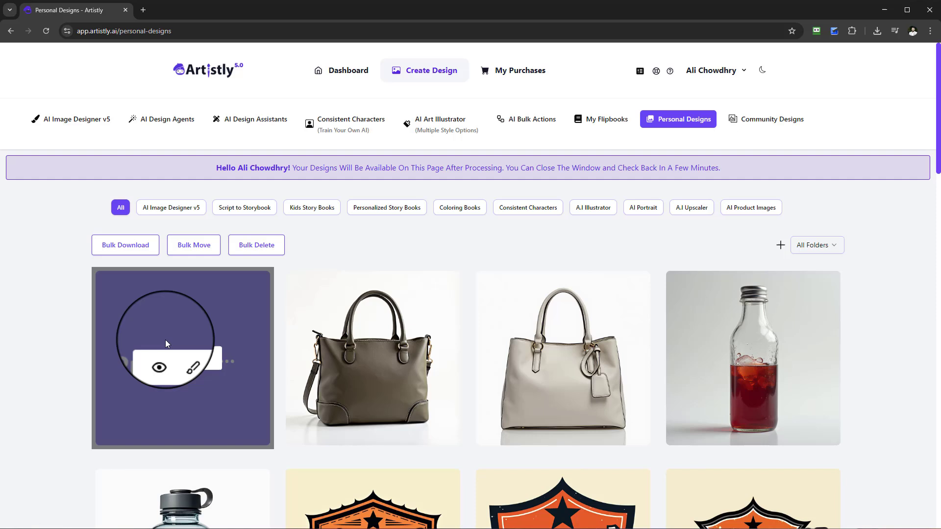
{"action": "mouse_move", "coordinate": [170, 342]}
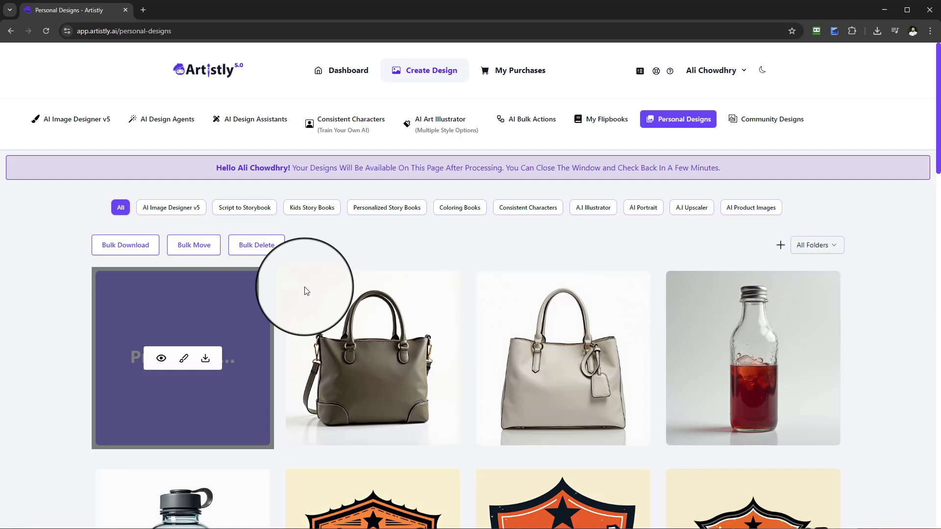
{"action": "left_click", "coordinate": [161, 358]}
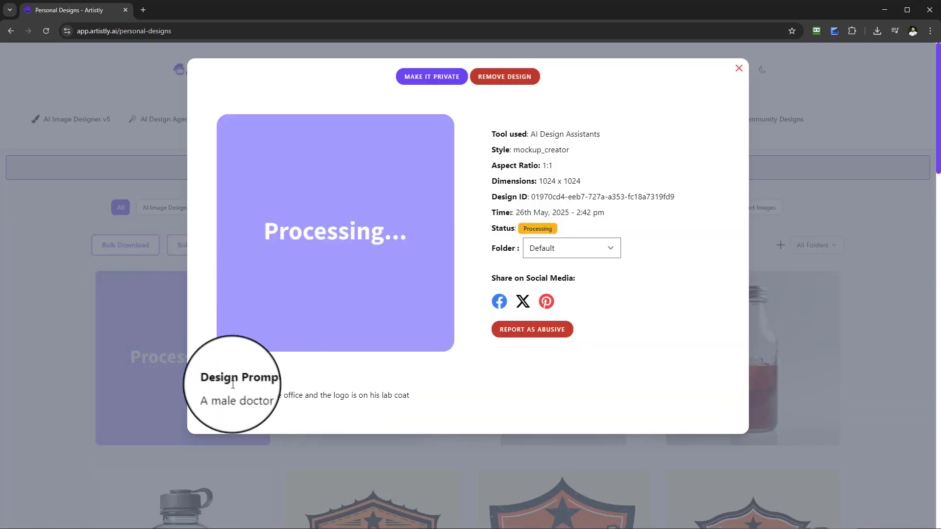
{"action": "double_click", "coordinate": [227, 369]}
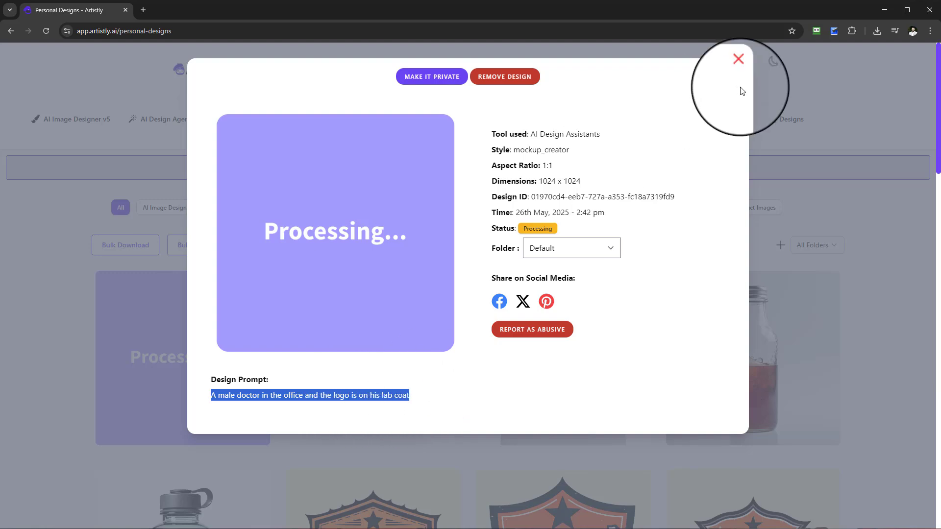
Begin a new Mockup Creator design with the triangle Artistly logo and a woman-in-logo-T-shirt prompt
{"action": "left_click", "coordinate": [737, 60]}
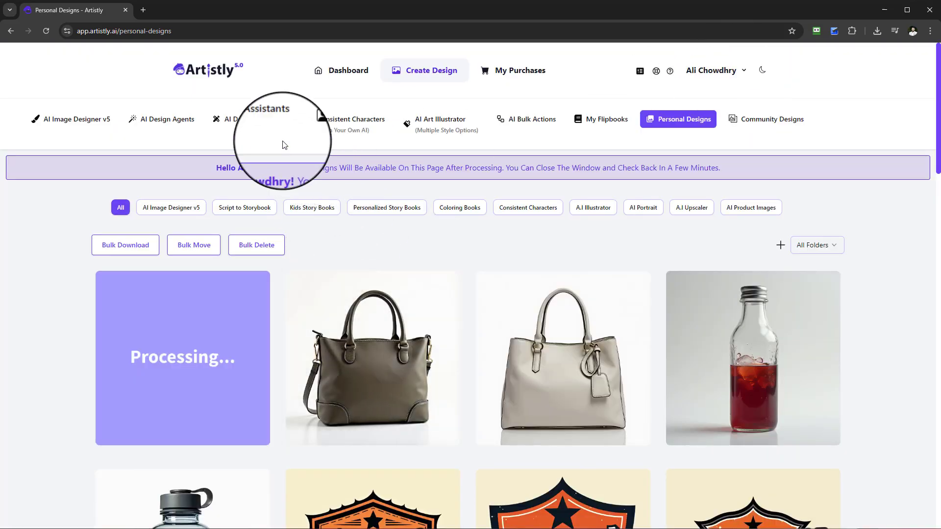
{"action": "mouse_move", "coordinate": [242, 123]}
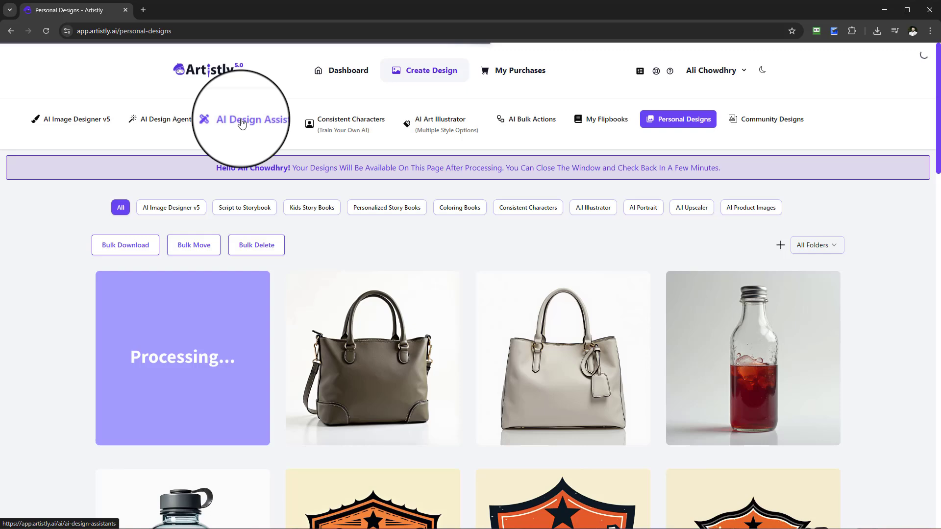
{"action": "left_click", "coordinate": [255, 118]}
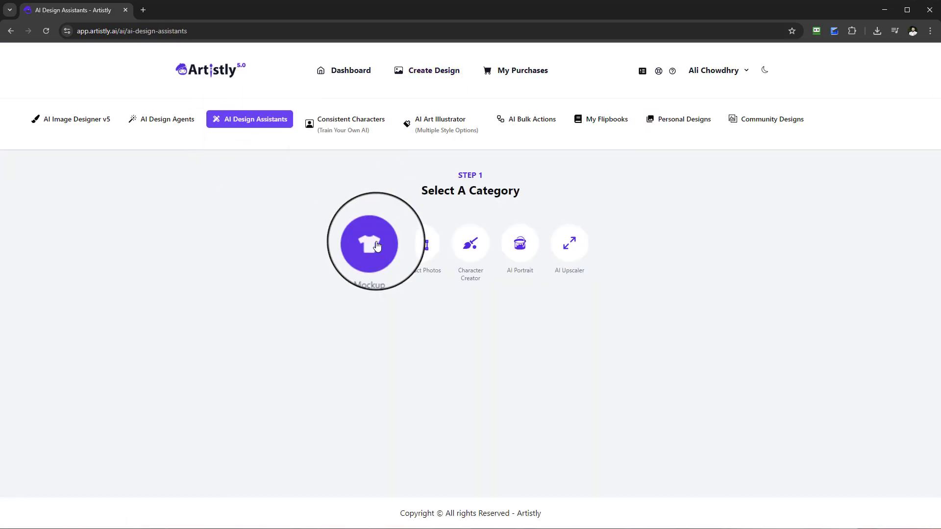
{"action": "left_click", "coordinate": [369, 244]}
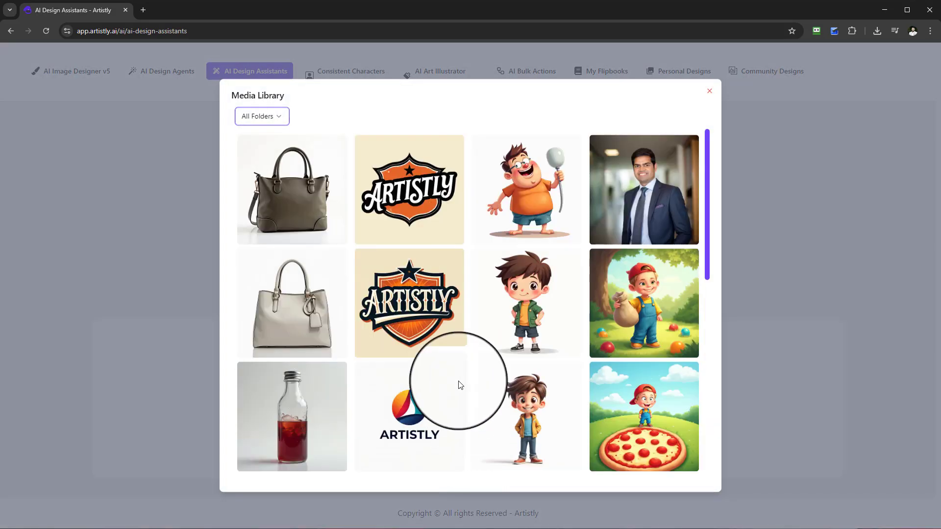
{"action": "left_click", "coordinate": [409, 416]}
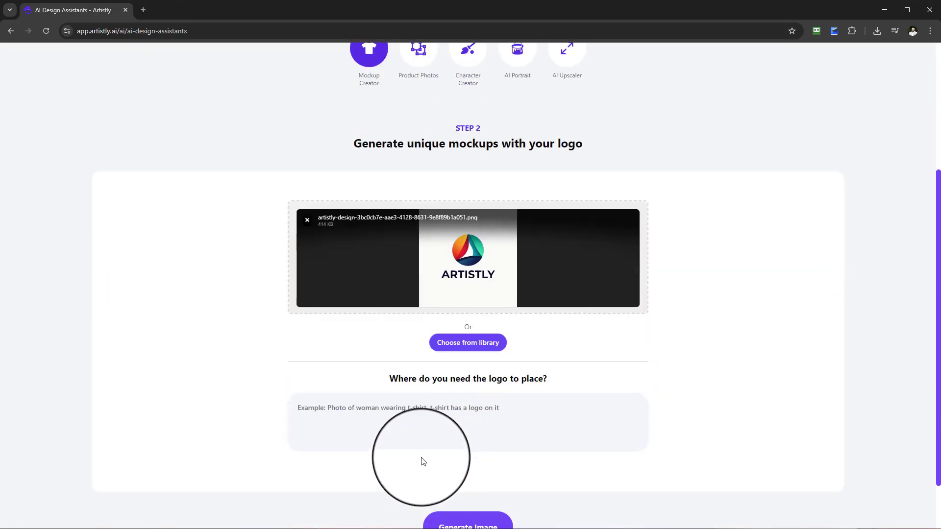
{"action": "type", "text": "php"}
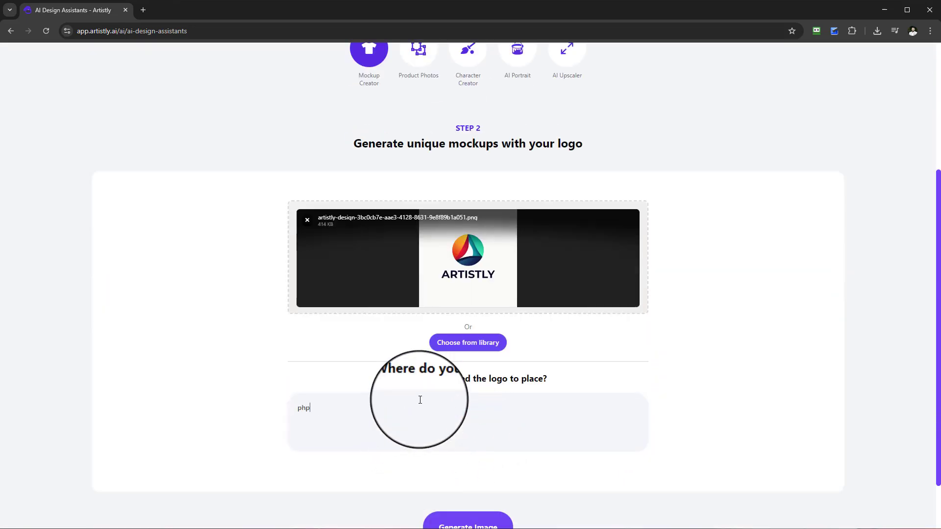
{"action": "type", "text": "photo of a woman wearing a t shirt with the logo on it"}
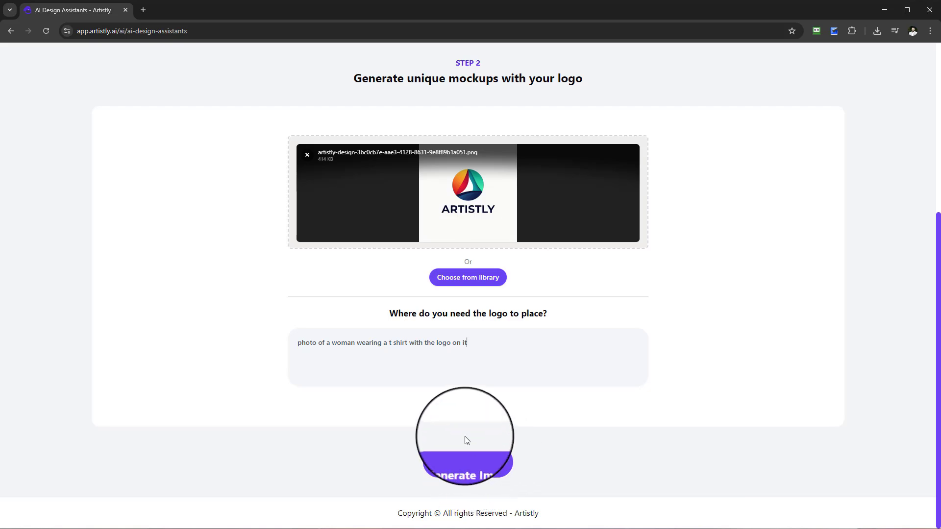
Generate the woman's T-shirt mockup, then view the finished doctor mockup's details in Personal Designs
{"action": "left_click", "coordinate": [468, 476]}
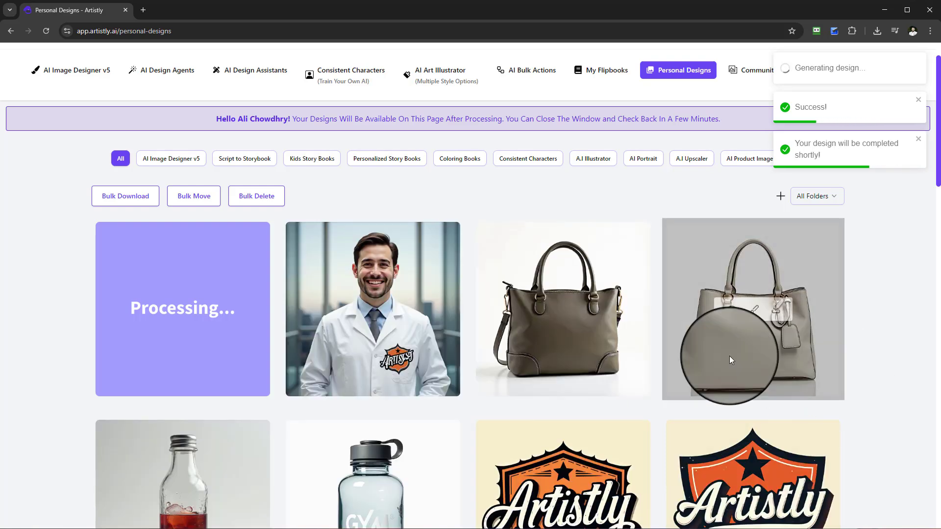
{"action": "left_click", "coordinate": [373, 309]}
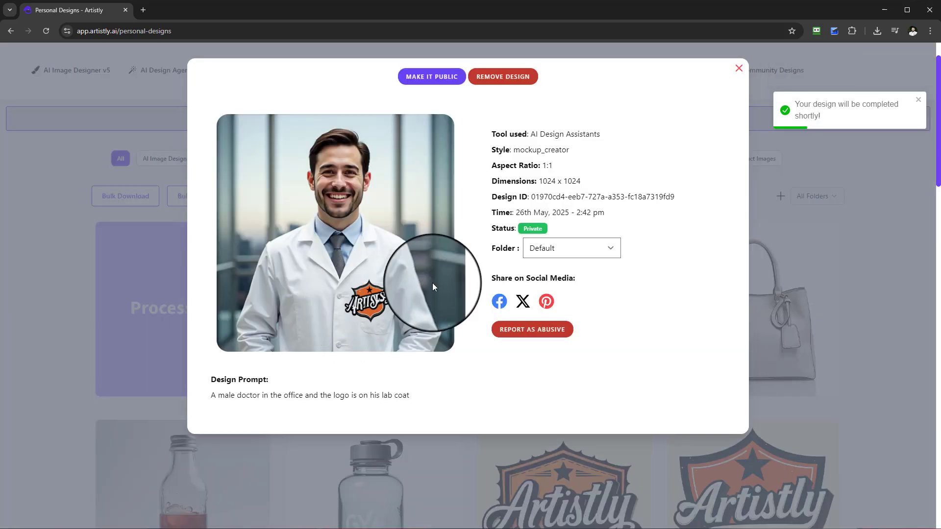
{"action": "mouse_move", "coordinate": [414, 357]}
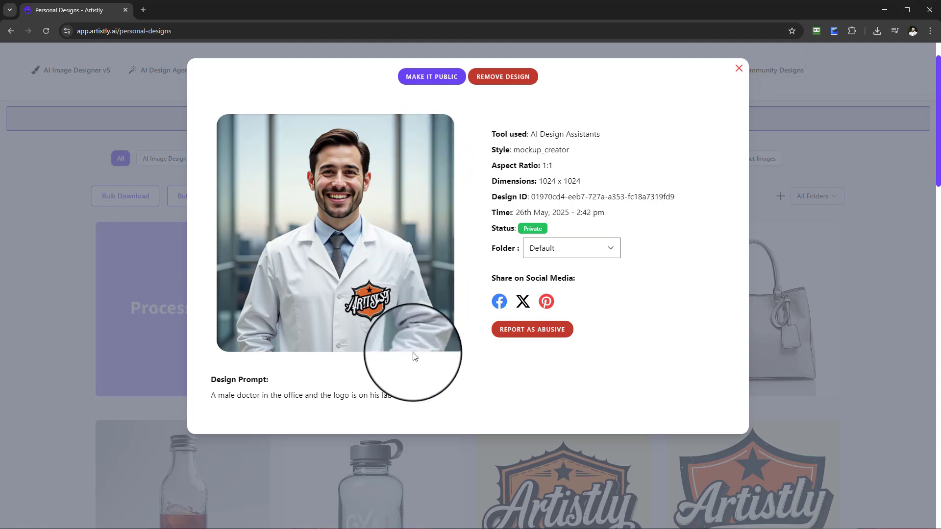
{"action": "mouse_move", "coordinate": [363, 289]}
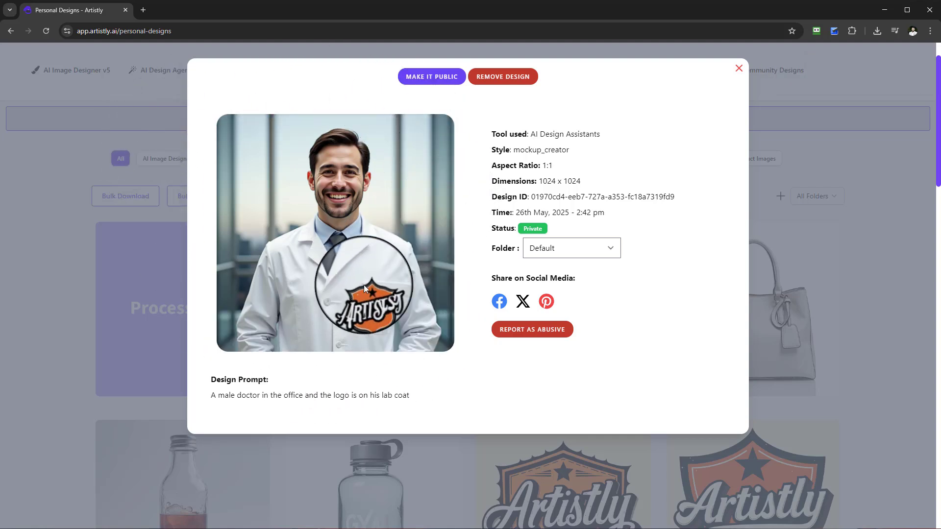
{"action": "mouse_move", "coordinate": [389, 367]}
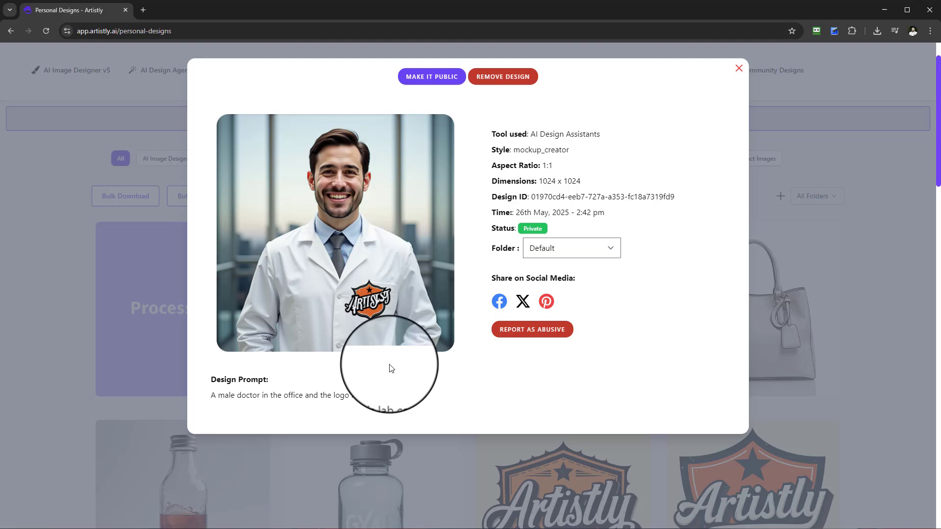
{"action": "mouse_move", "coordinate": [360, 276]}
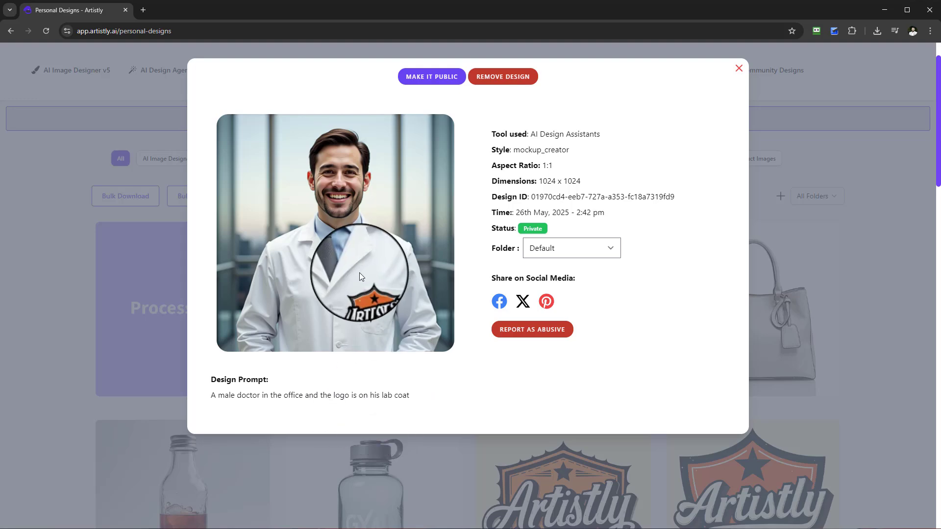
{"action": "left_click", "coordinate": [739, 68]}
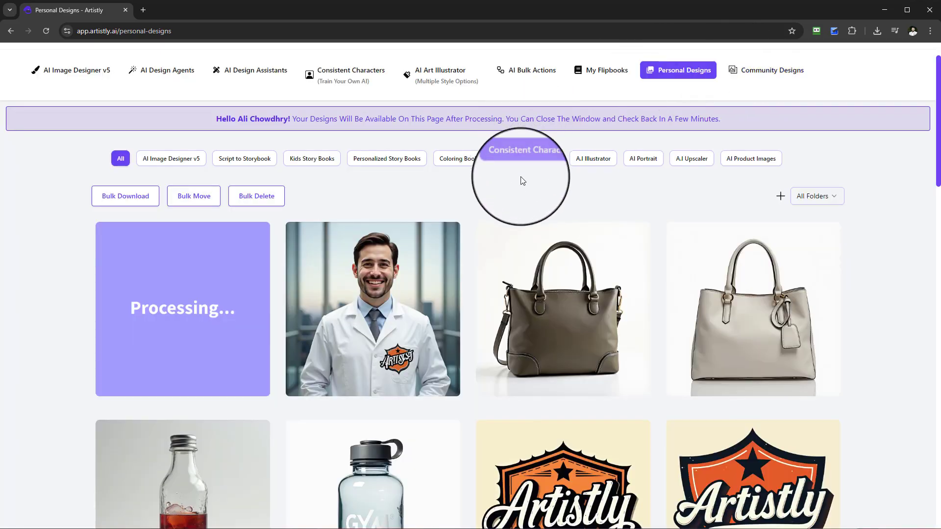
{"action": "mouse_move", "coordinate": [373, 277]}
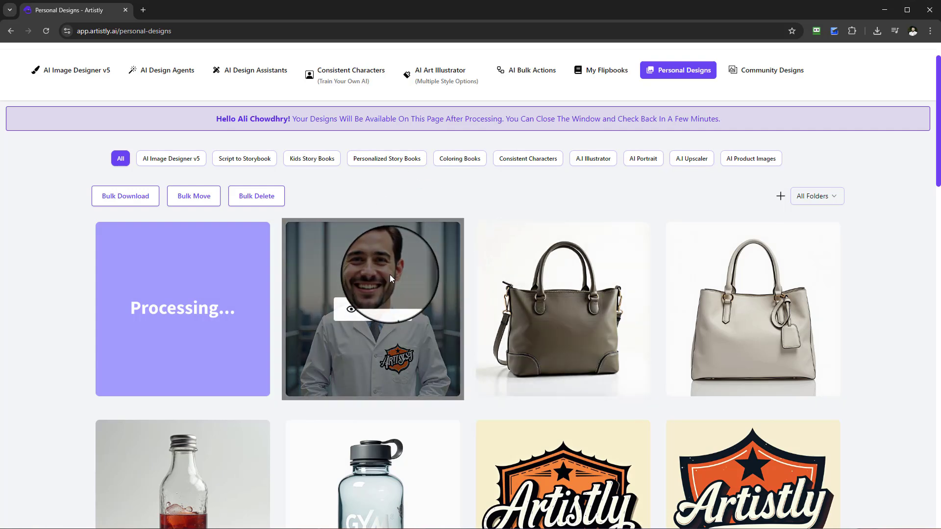
{"action": "left_click", "coordinate": [372, 308]}
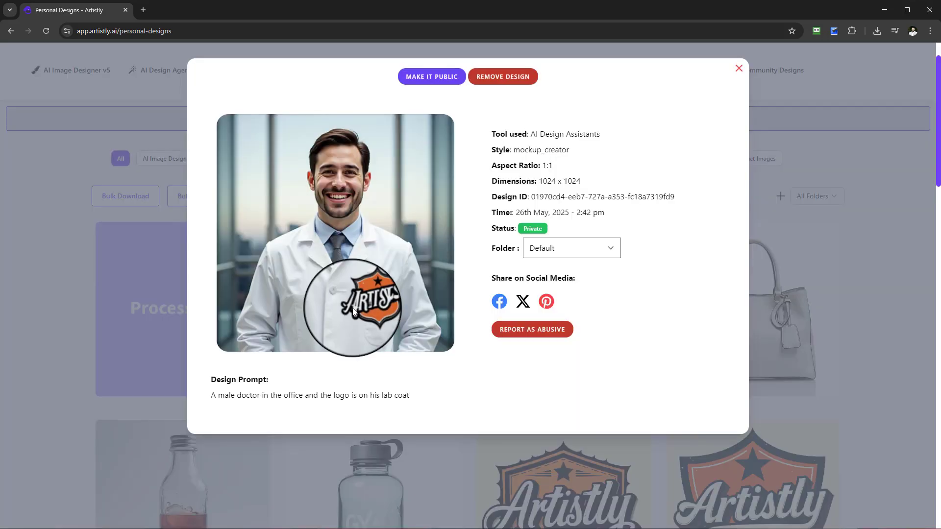
{"action": "mouse_move", "coordinate": [362, 150]}
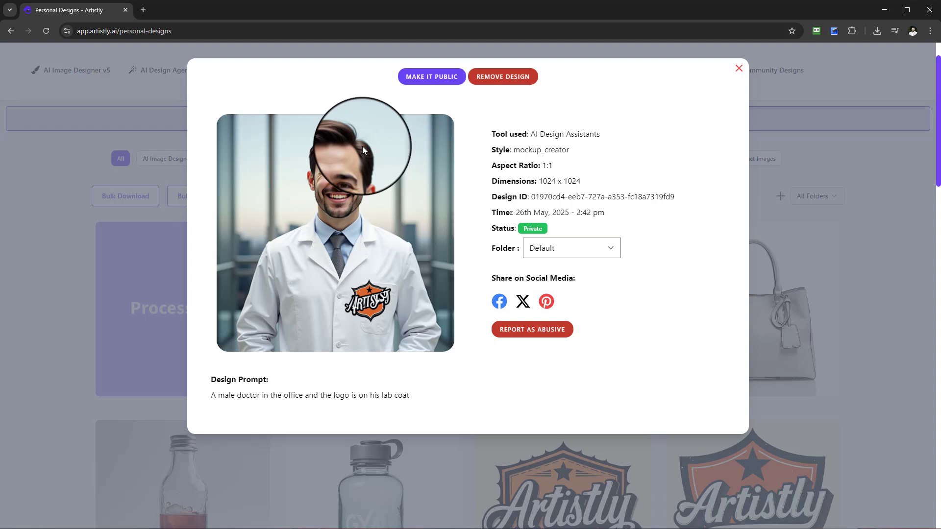
{"action": "mouse_move", "coordinate": [311, 304]}
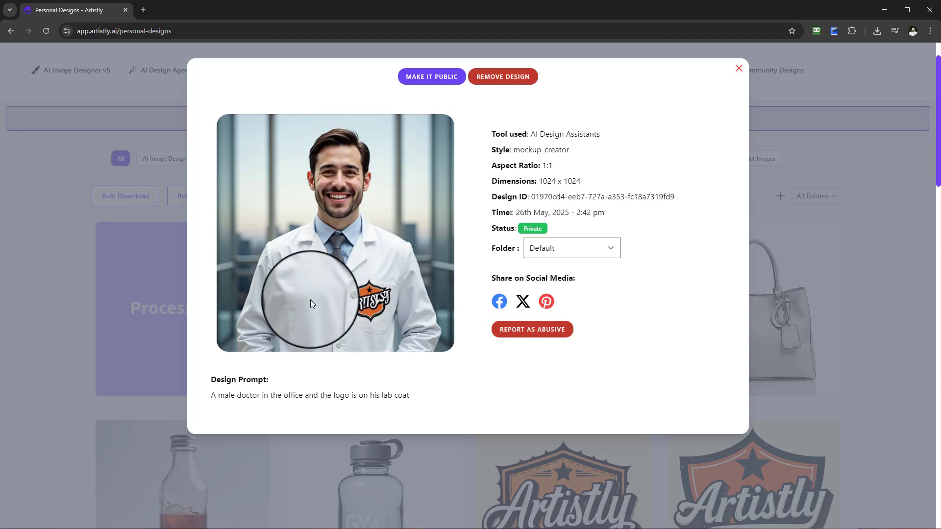
{"action": "mouse_move", "coordinate": [343, 307]}
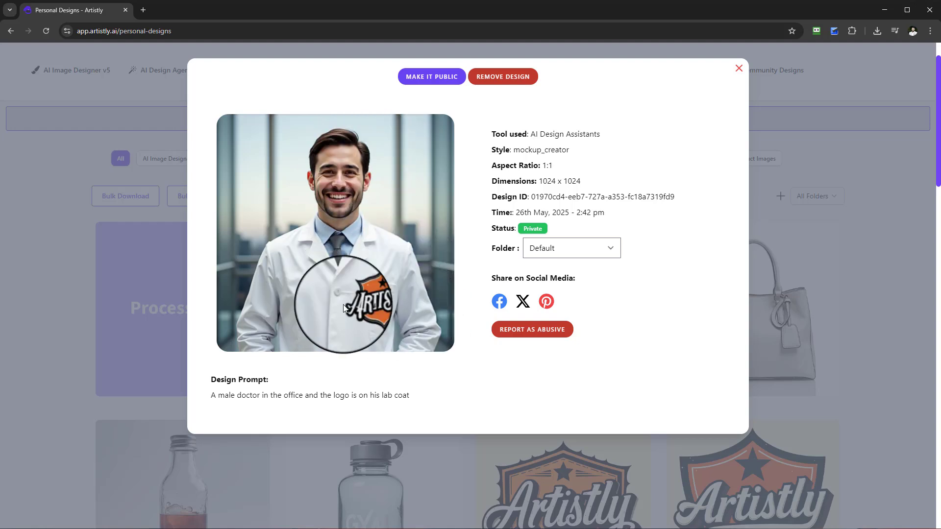
{"action": "mouse_move", "coordinate": [303, 291]}
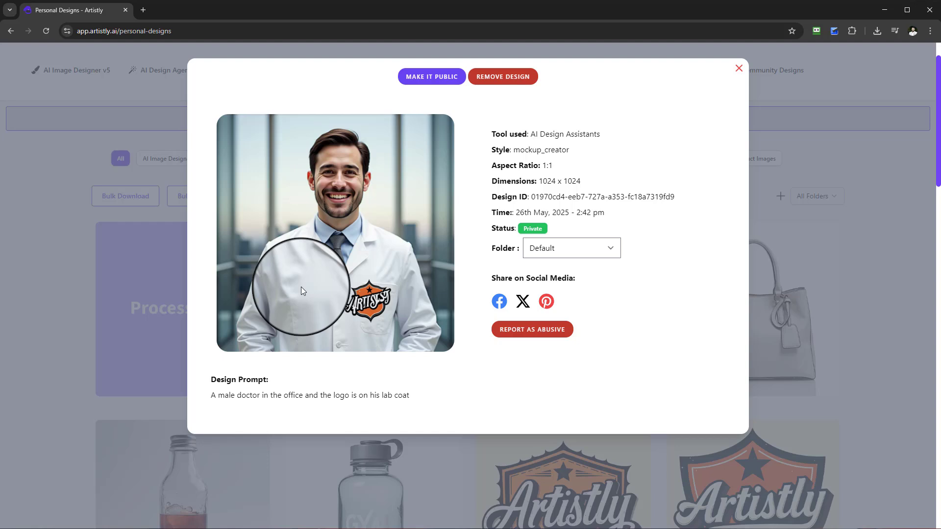
{"action": "mouse_move", "coordinate": [311, 204]}
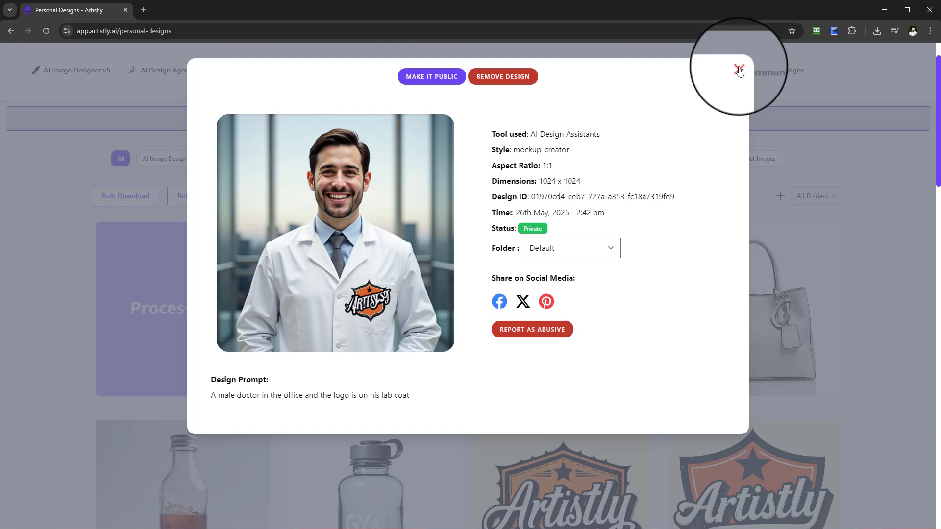
Review the finished woman-in-logo-T-shirt mockup's details and return to the gallery
{"action": "left_click", "coordinate": [739, 69]}
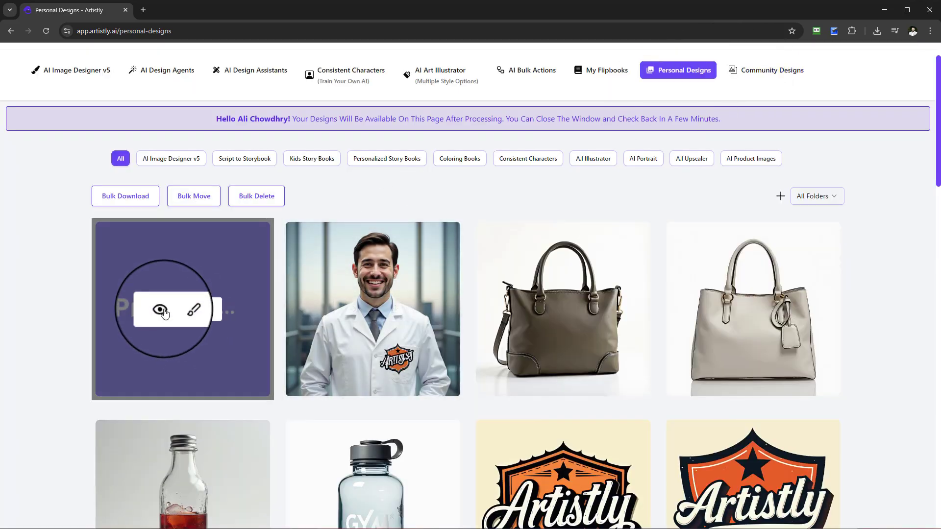
{"action": "mouse_move", "coordinate": [222, 275]}
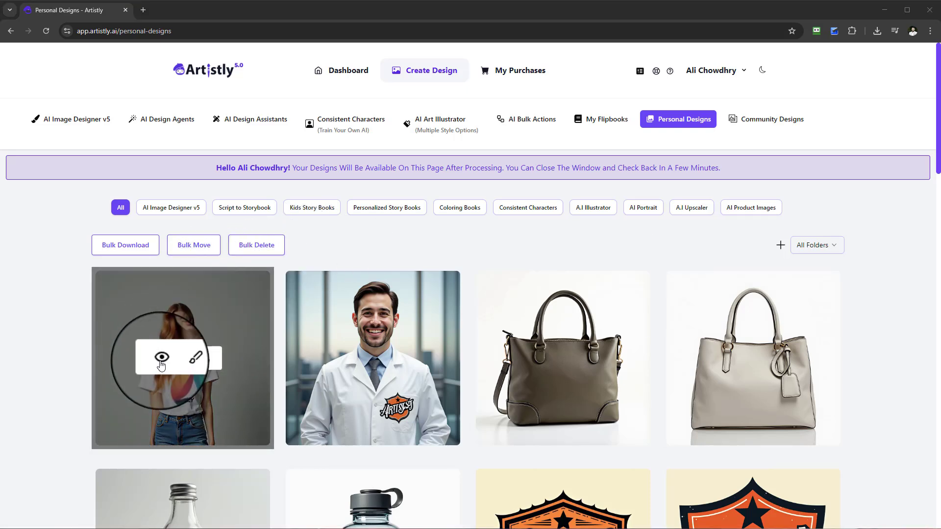
{"action": "left_click", "coordinate": [161, 359]}
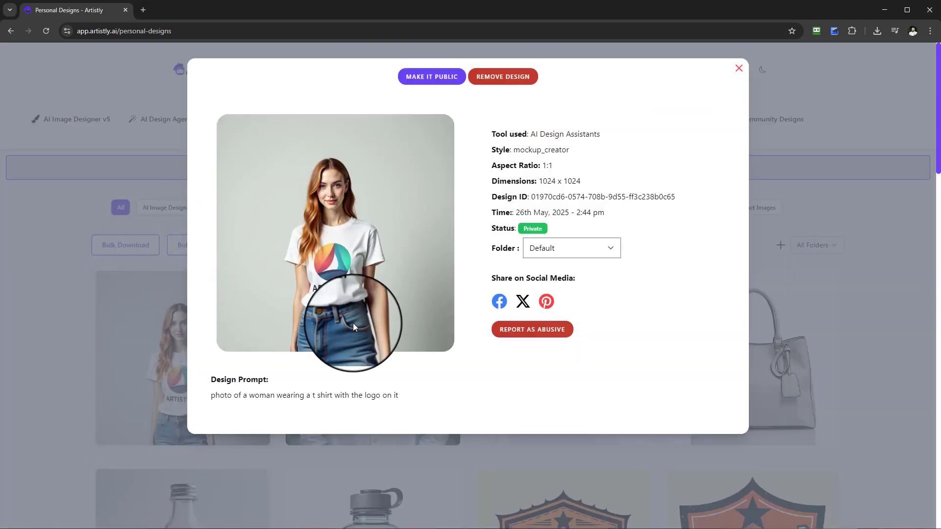
{"action": "mouse_move", "coordinate": [353, 265]}
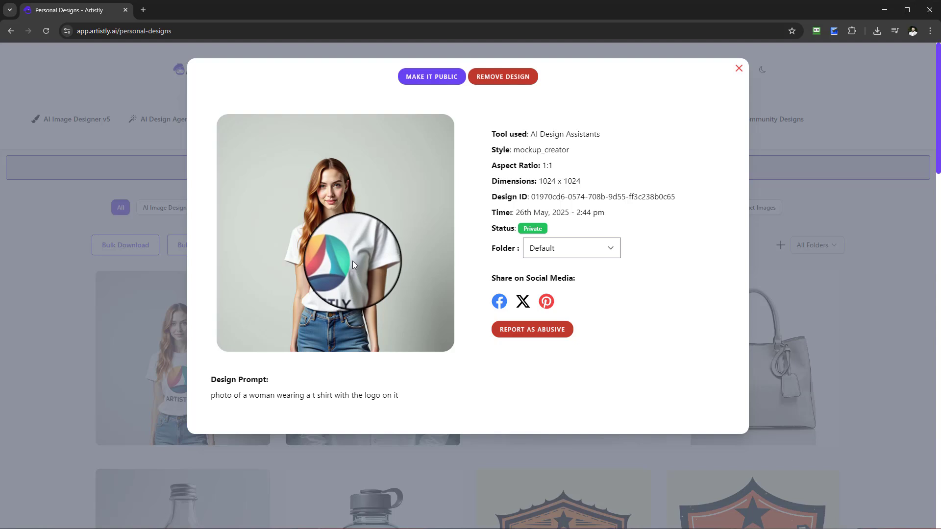
{"action": "mouse_move", "coordinate": [354, 263]}
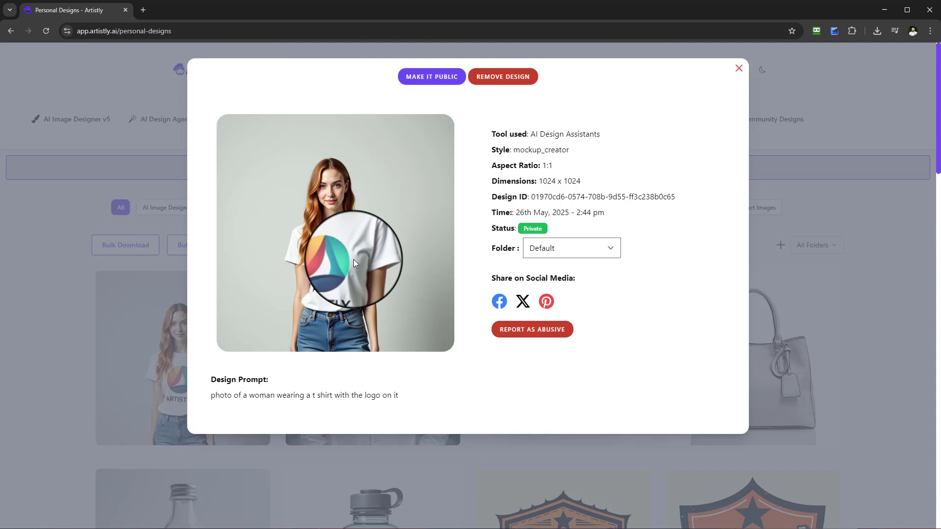
{"action": "mouse_move", "coordinate": [330, 240]}
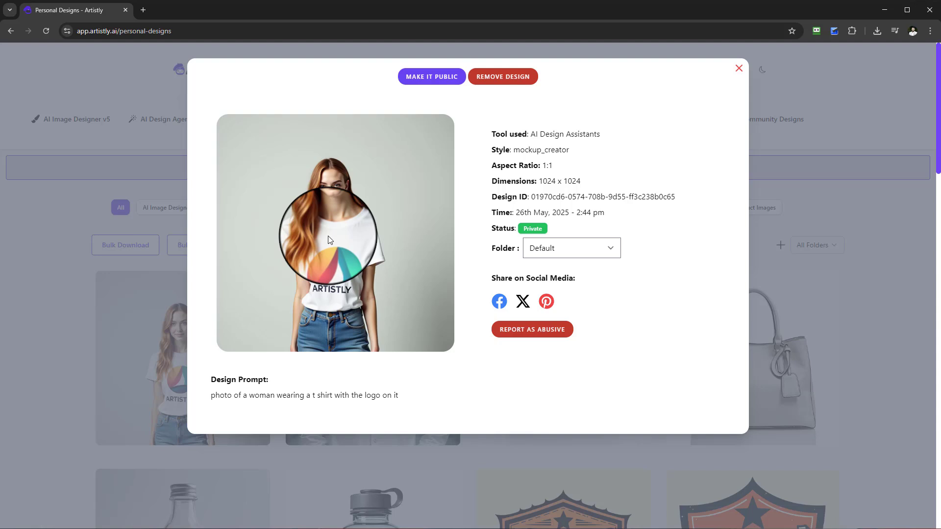
{"action": "mouse_move", "coordinate": [324, 240]}
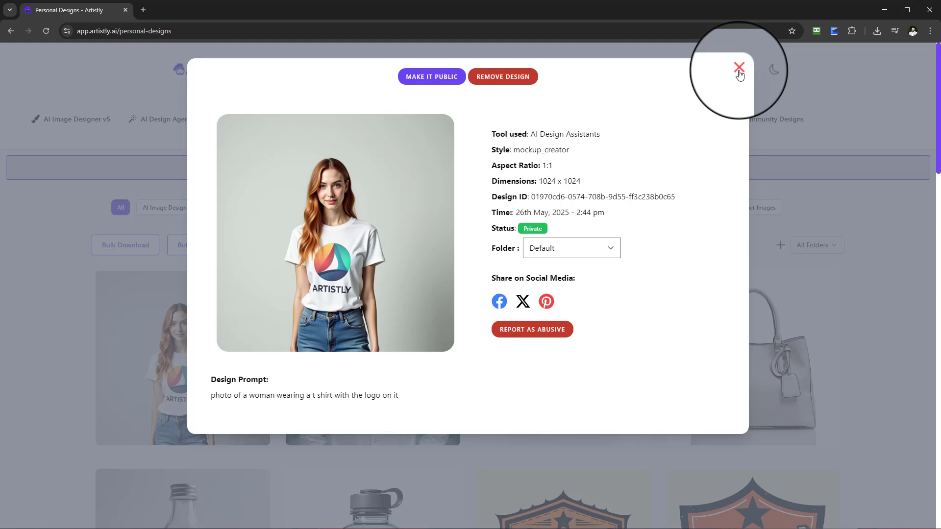
{"action": "left_click", "coordinate": [739, 66]}
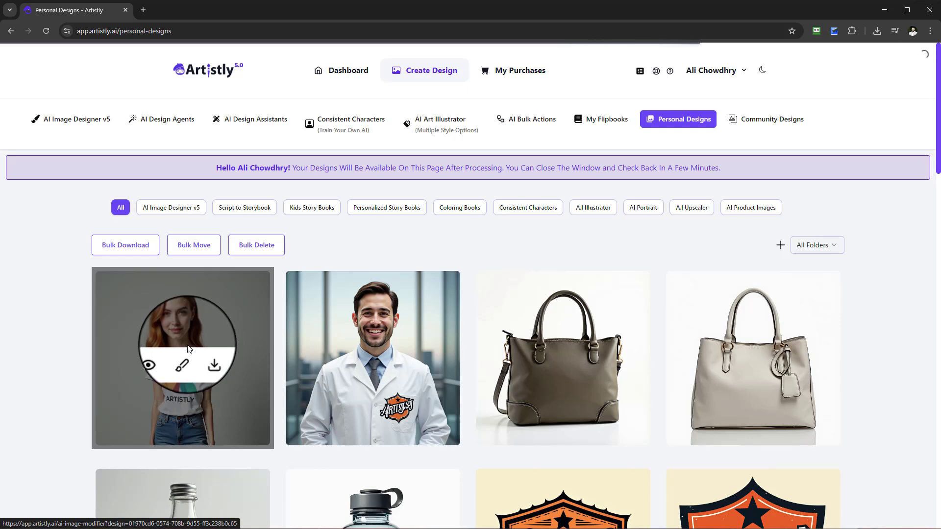
Load the woman's T-shirt mockup into the image editor and select her image on the canvas
{"action": "left_click", "coordinate": [182, 366]}
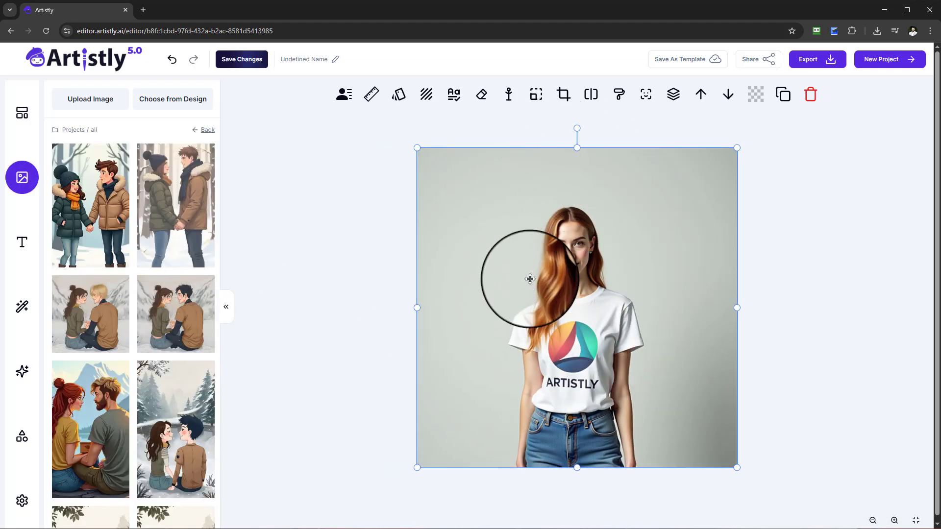
{"action": "left_click", "coordinate": [617, 94]}
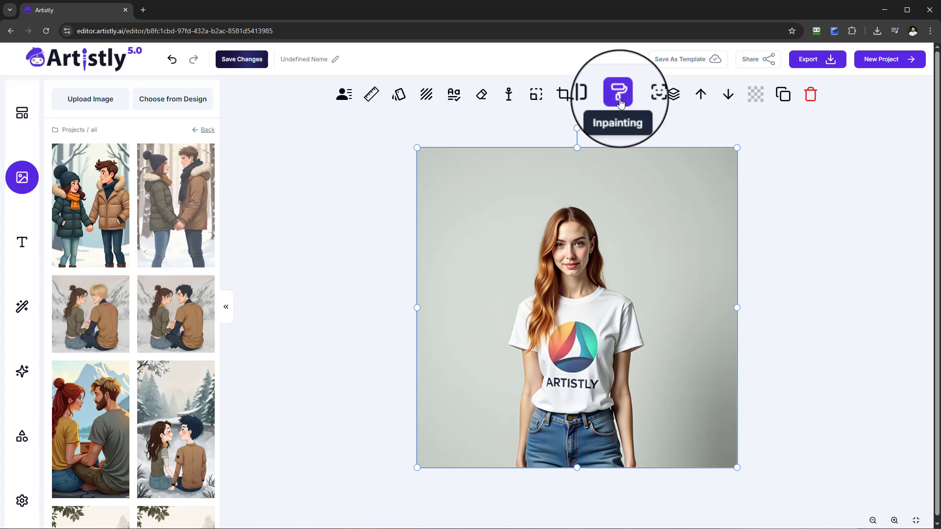
{"action": "mouse_move", "coordinate": [590, 128]}
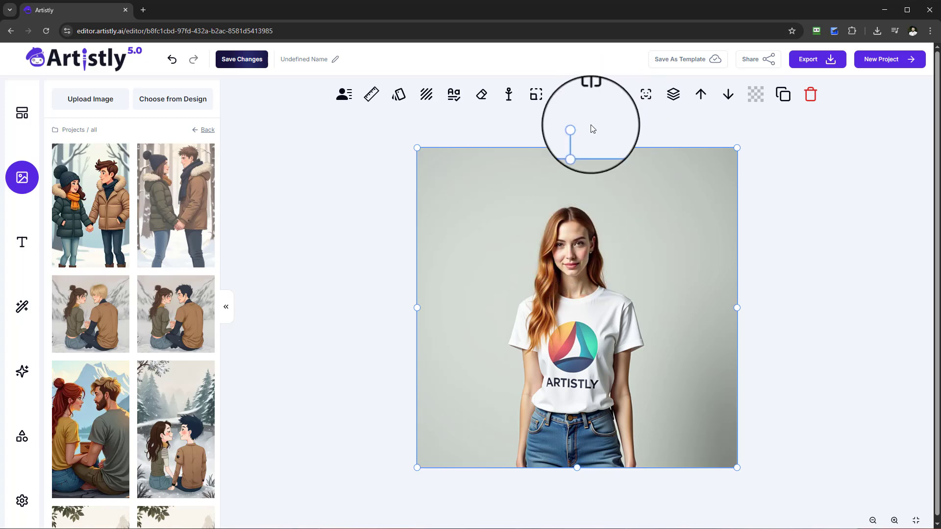
{"action": "mouse_move", "coordinate": [646, 94]}
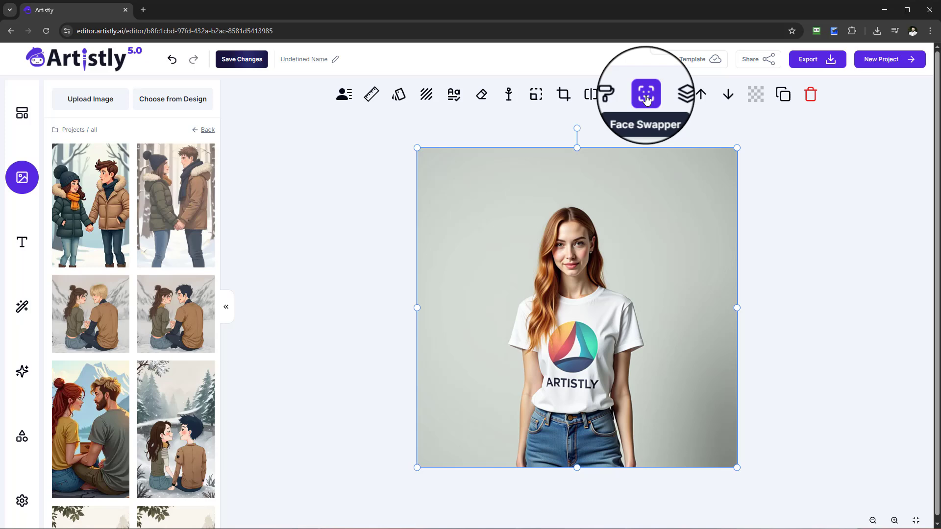
{"action": "mouse_move", "coordinate": [427, 94]}
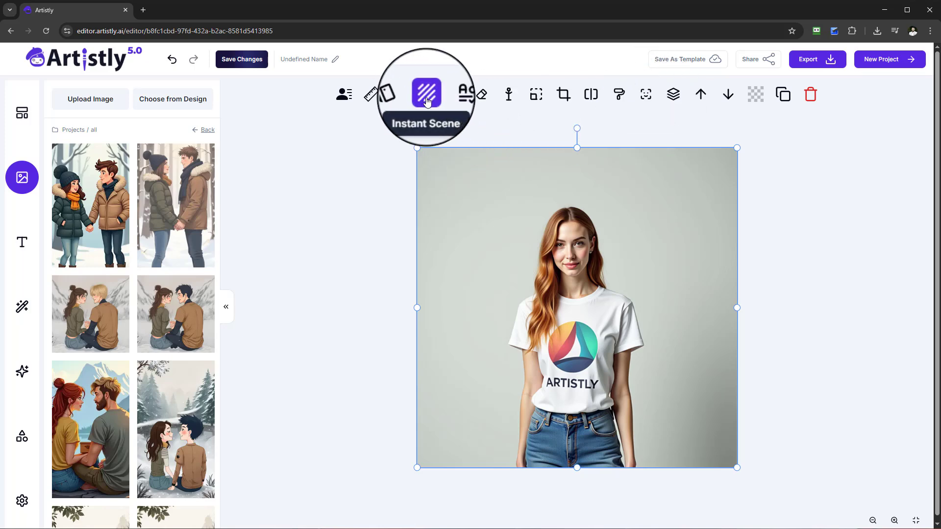
{"action": "mouse_move", "coordinate": [536, 90]}
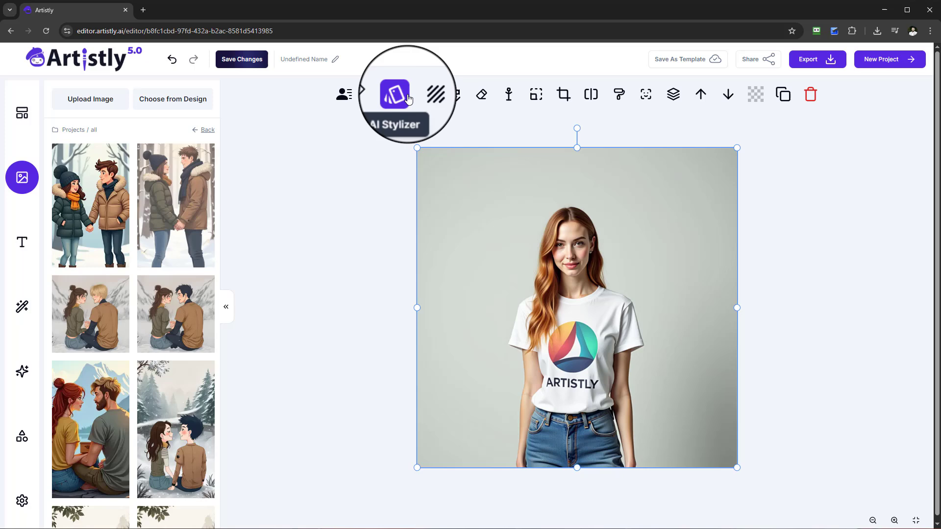
{"action": "mouse_move", "coordinate": [477, 94]}
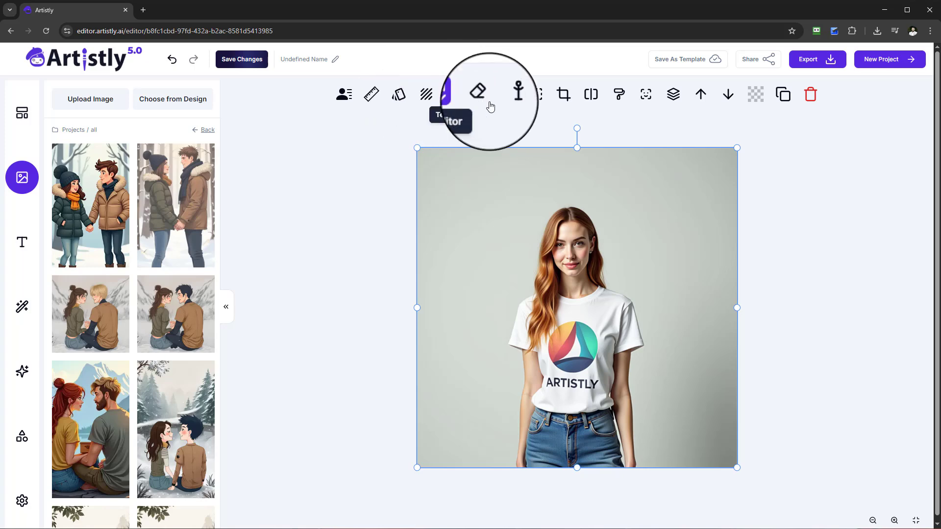
{"action": "mouse_move", "coordinate": [317, 132]}
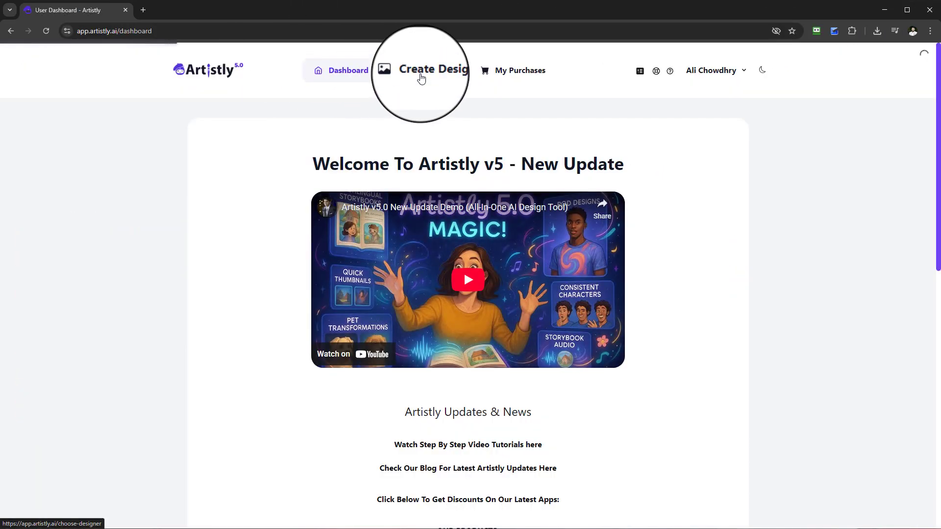
Return through Create Design and Mockup Creator to Personal Designs showing both mockups
{"action": "left_click", "coordinate": [426, 71]}
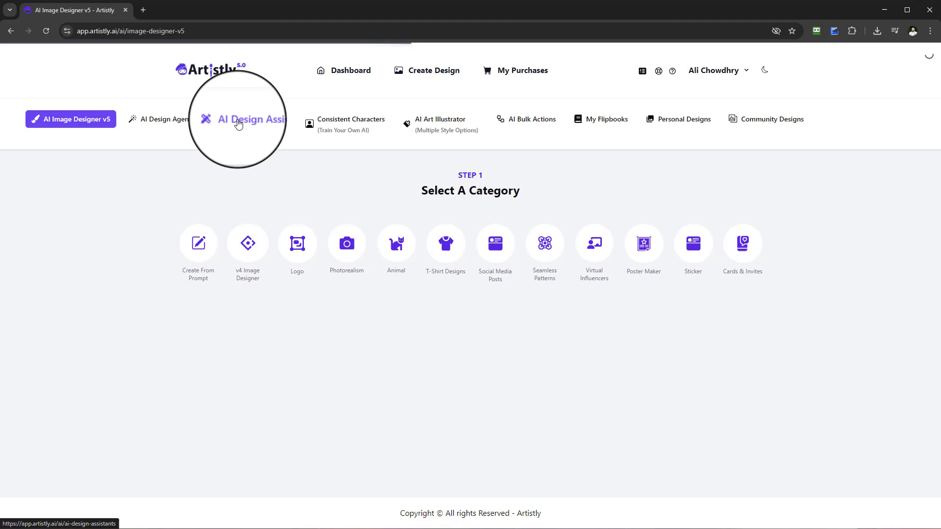
{"action": "left_click", "coordinate": [255, 118]}
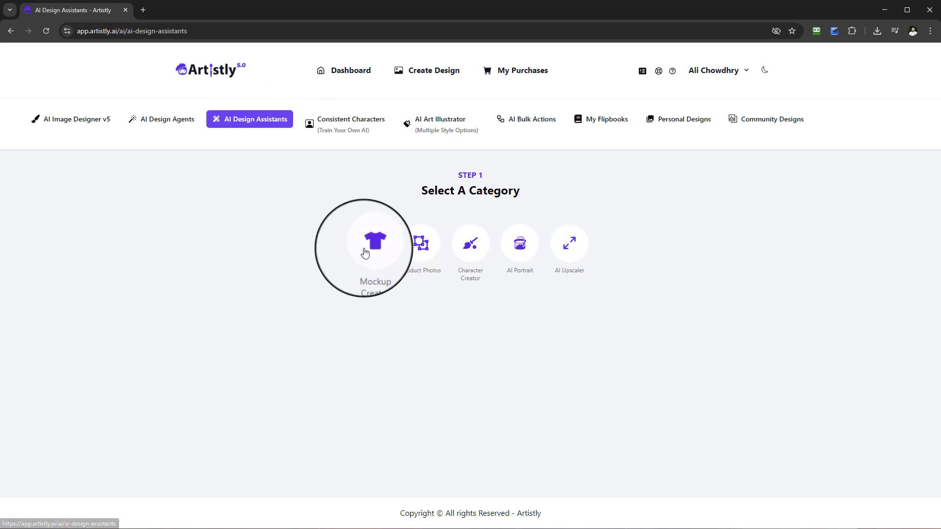
{"action": "left_click", "coordinate": [368, 244]}
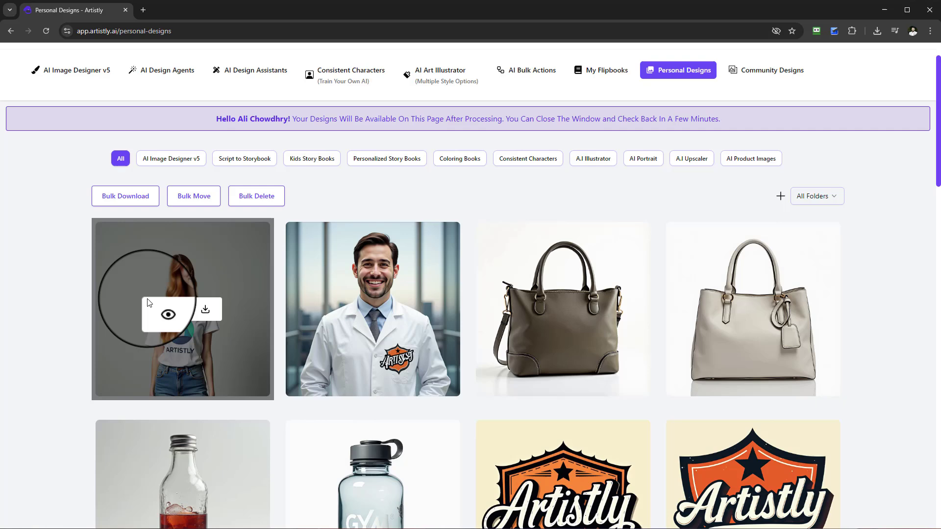
{"action": "mouse_move", "coordinate": [350, 237]}
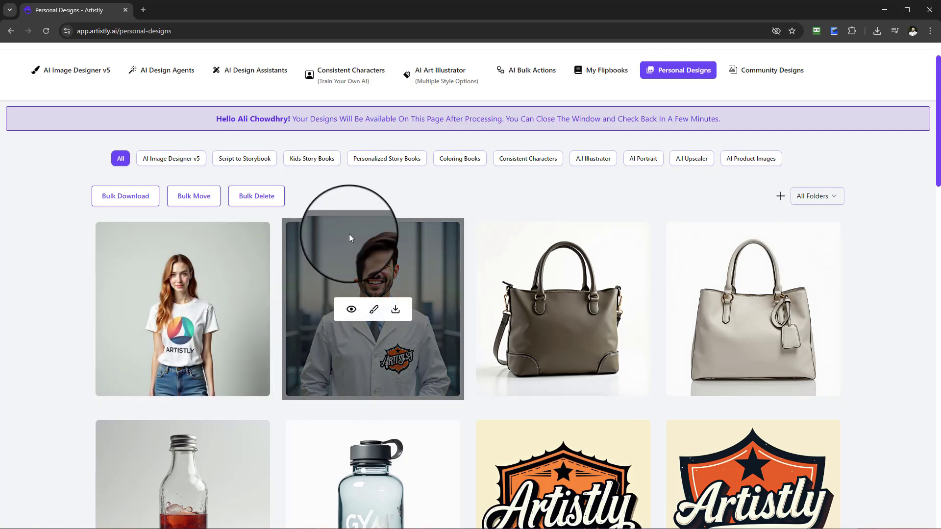